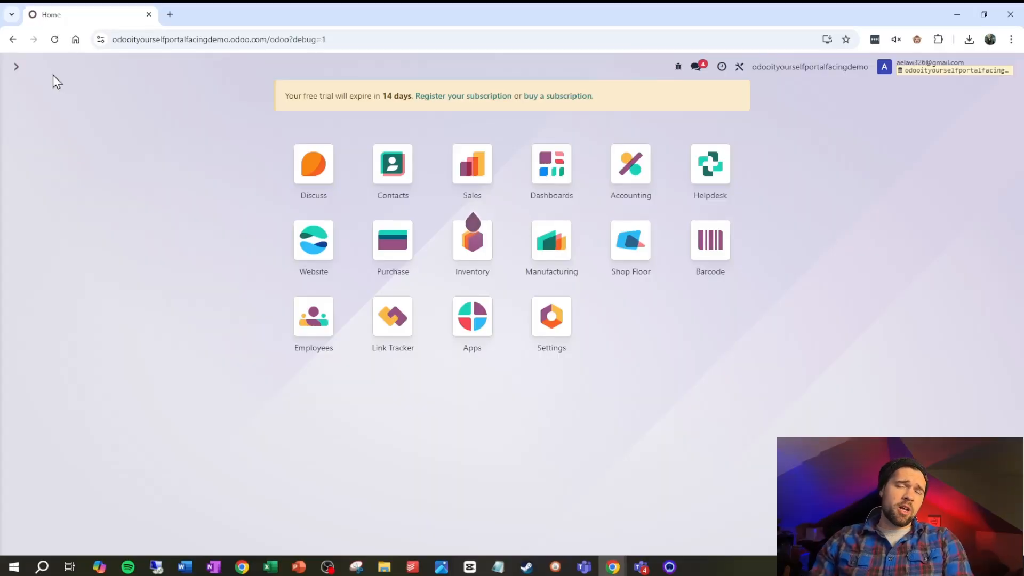
pyautogui.moveTo(462, 474)
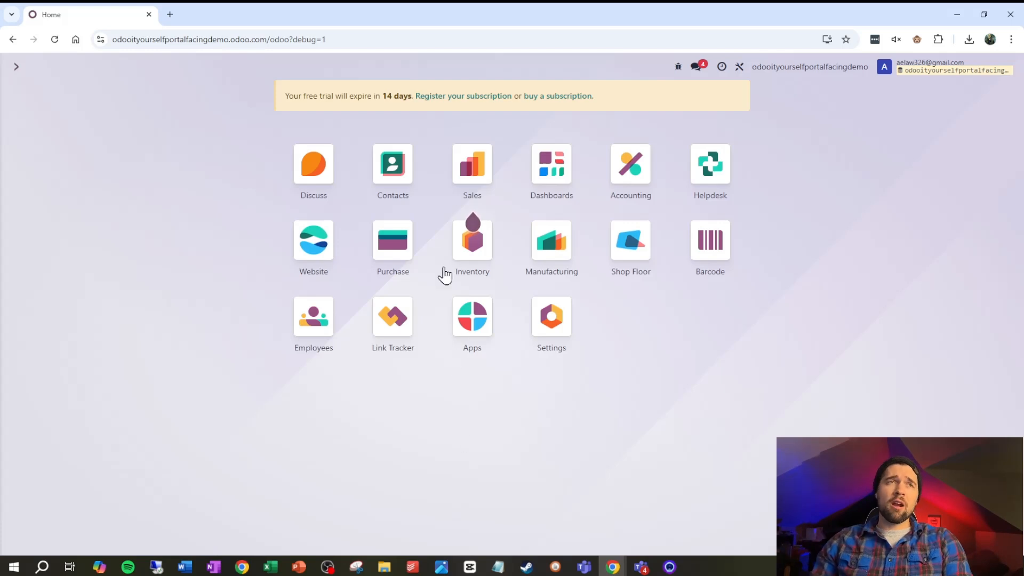
# Step: Open the Contacts Dogs list showing Scruffy, Scooby Doo and Scrappy Doo with owners and breeds
pyautogui.click(393, 163)
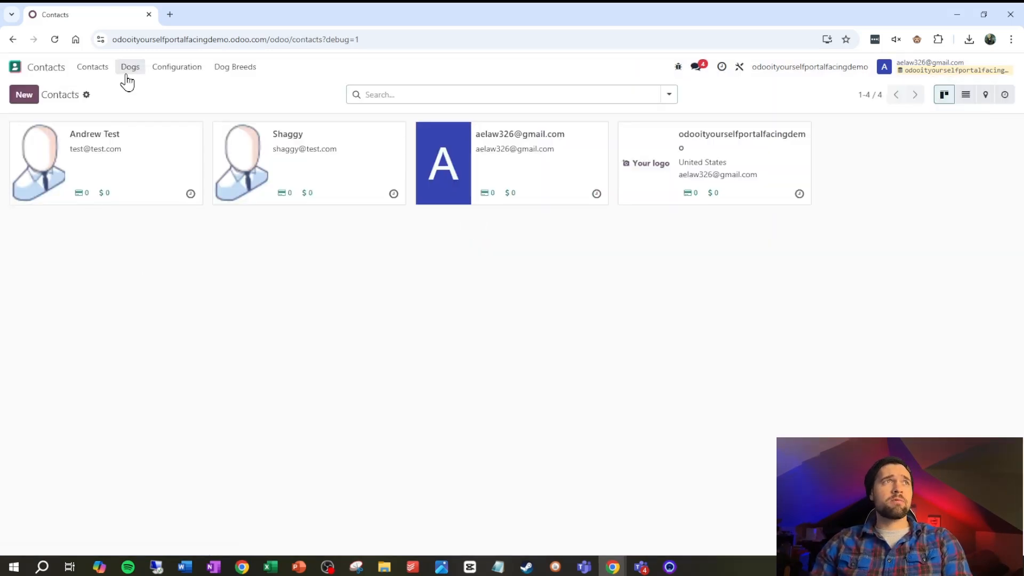
pyautogui.click(129, 66)
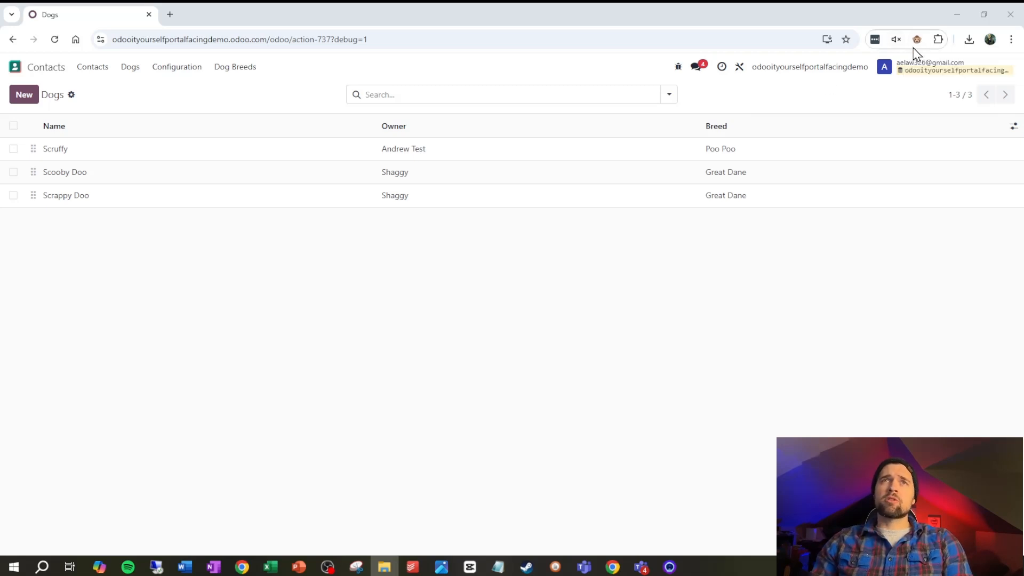
pyautogui.moveTo(180, 124)
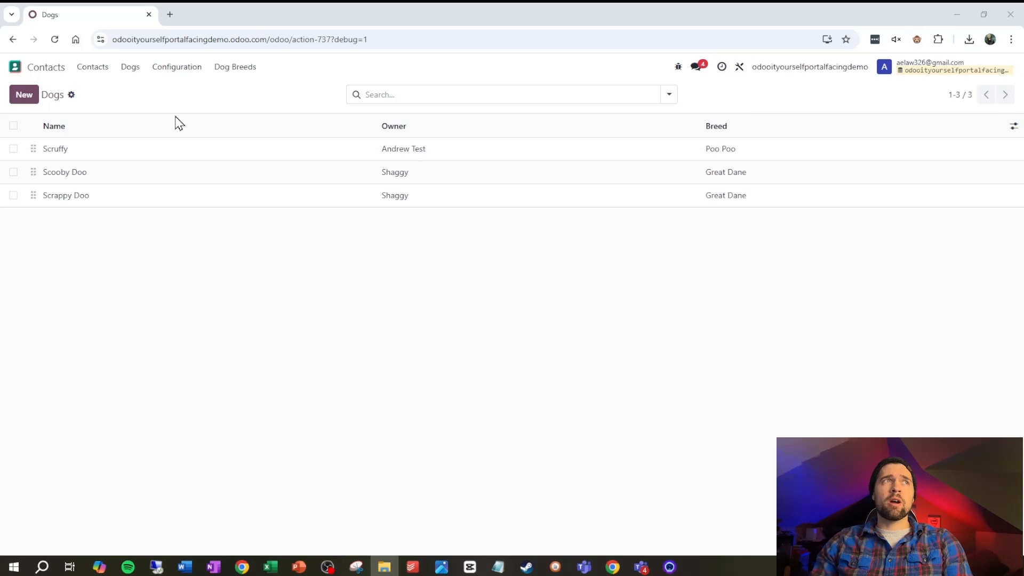
pyautogui.moveTo(664, 305)
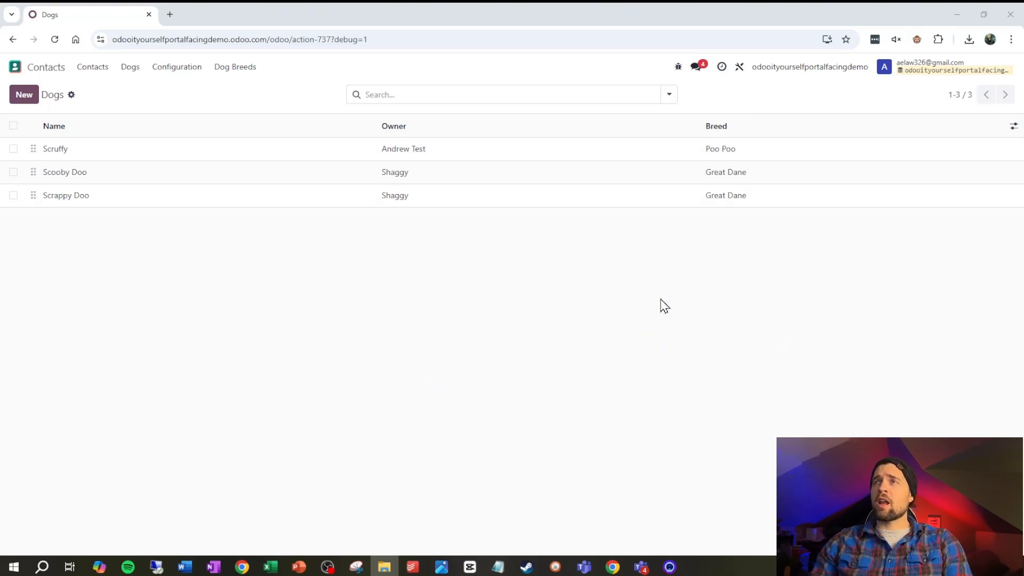
pyautogui.moveTo(738, 67)
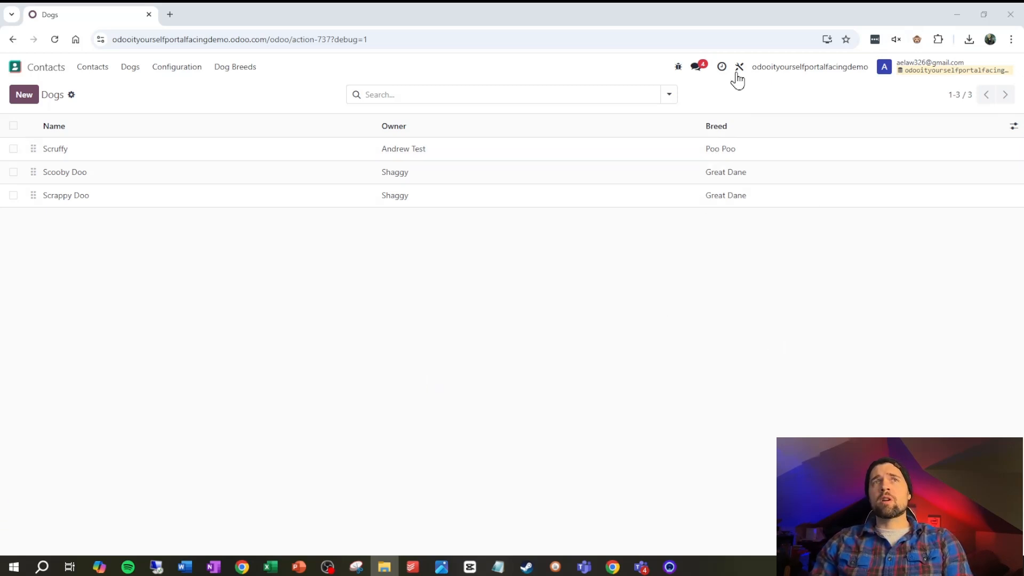
# Step: In Studio, create a Dogs model page assigned to the company website and save it
pyautogui.click(739, 67)
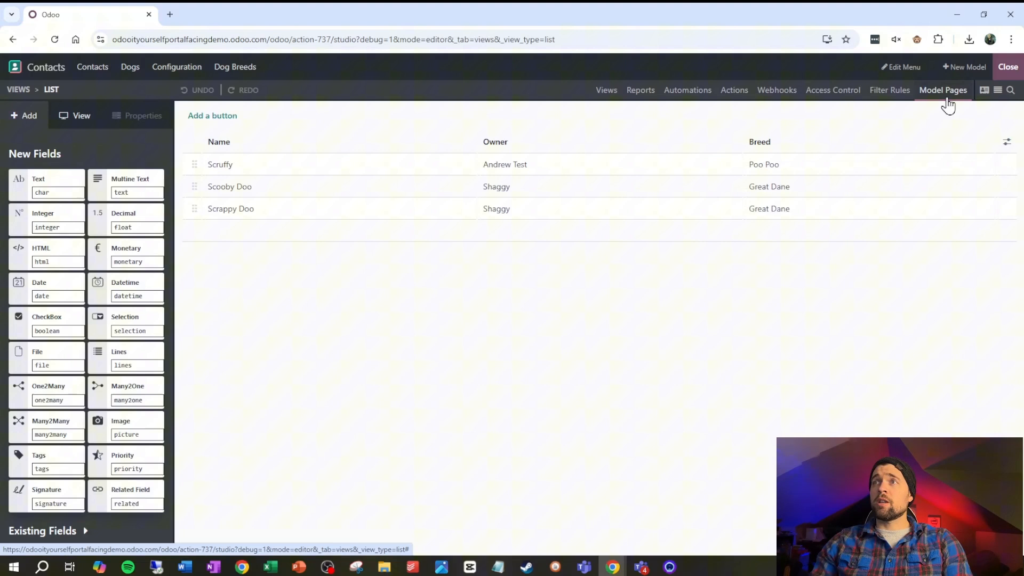
pyautogui.click(943, 90)
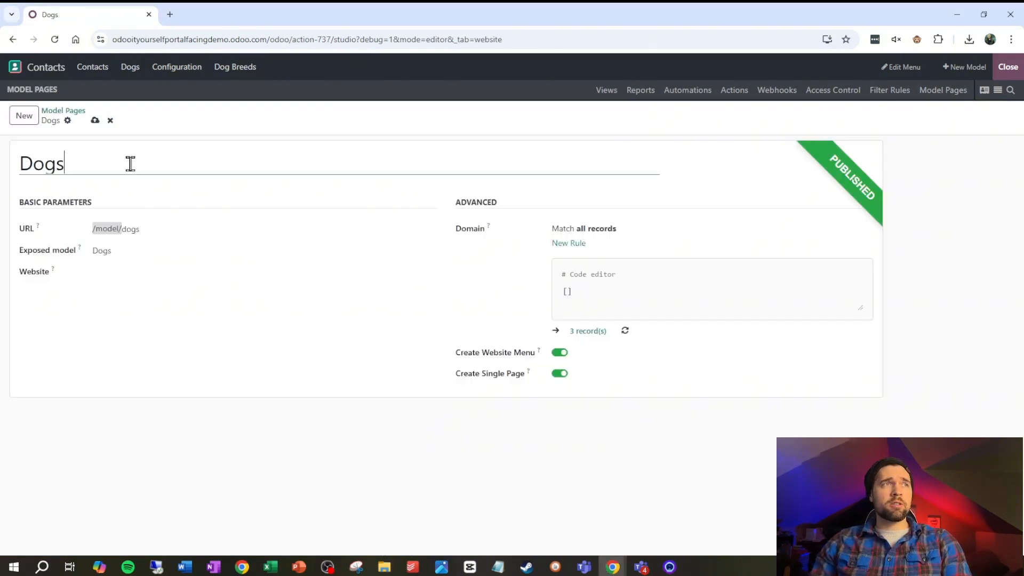
pyautogui.moveTo(146, 235)
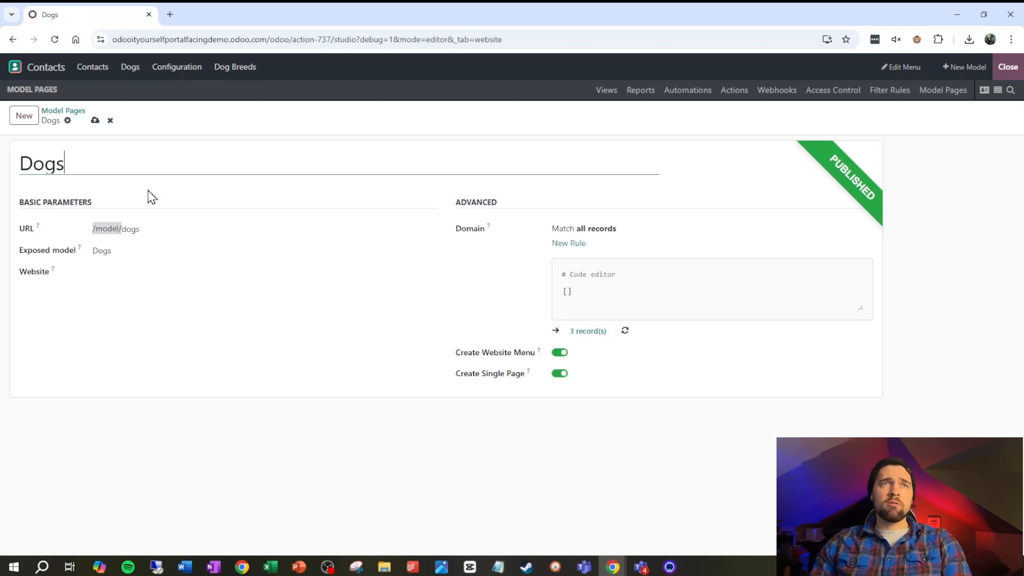
pyautogui.moveTo(175, 267)
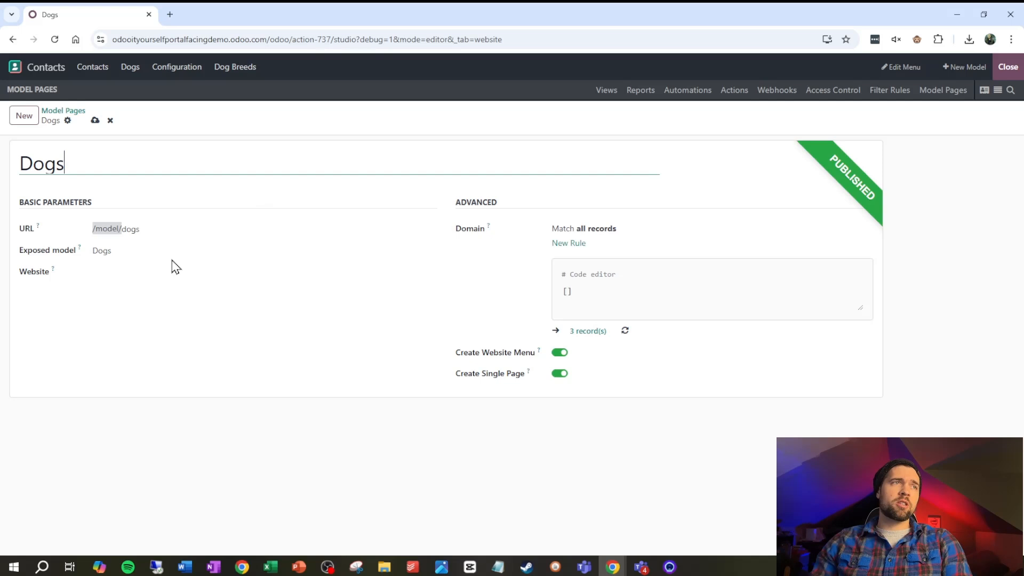
pyautogui.click(262, 272)
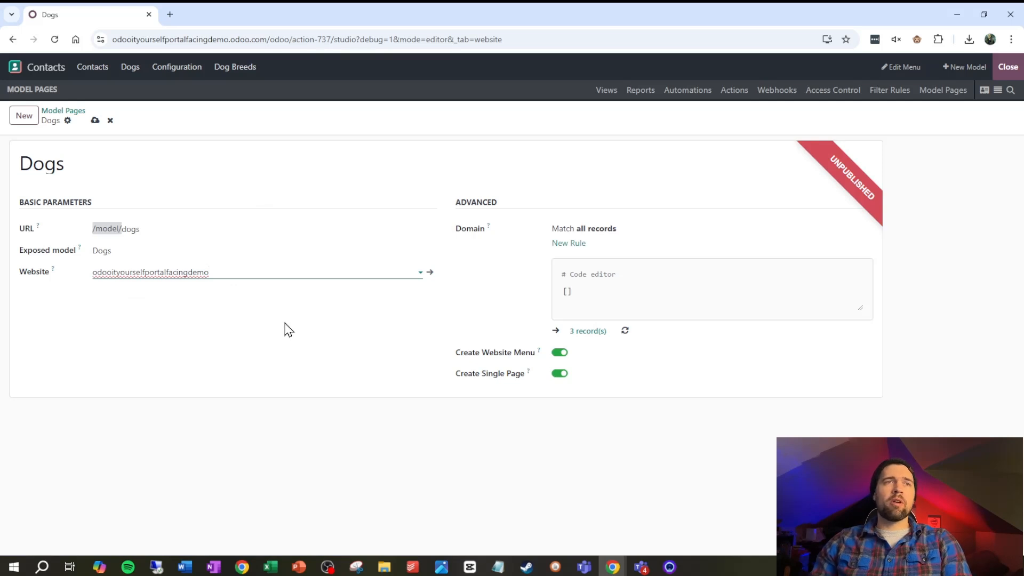
pyautogui.moveTo(95, 120)
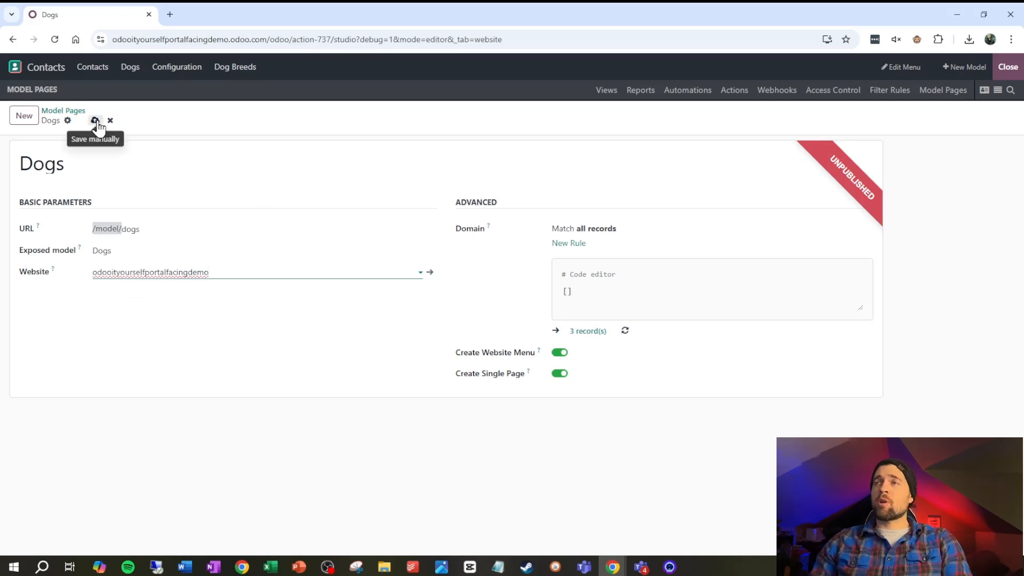
pyautogui.click(95, 122)
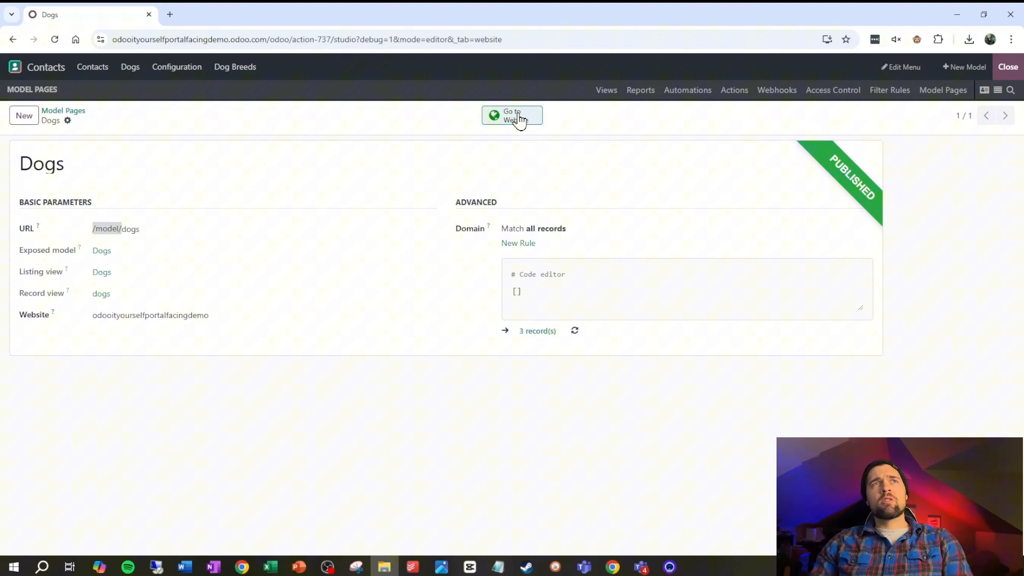
# Step: Open /model/dogs on the live website to see the Scrappy Doo, Scooby Doo and Scruffy cards
pyautogui.click(512, 116)
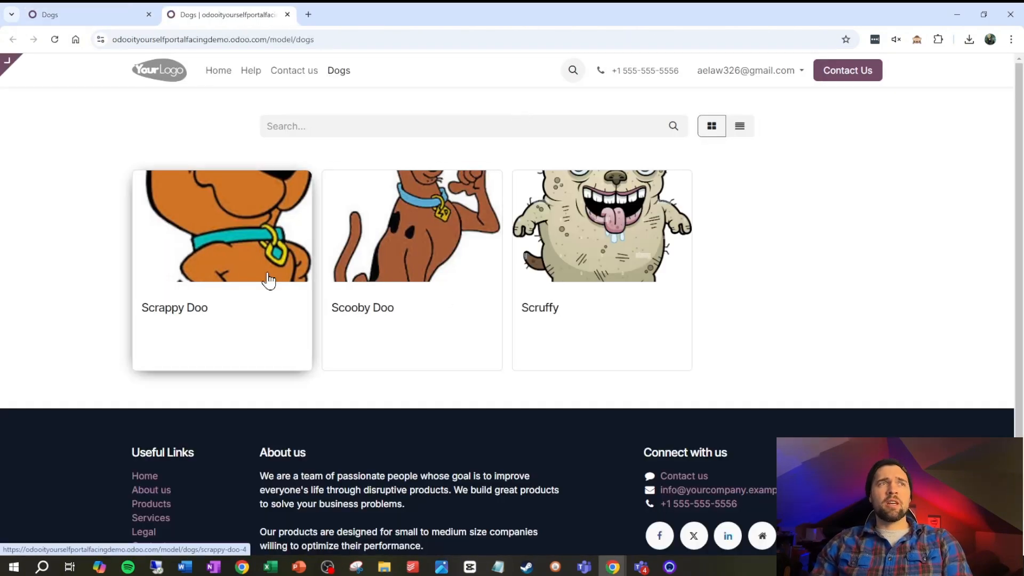
pyautogui.moveTo(545, 262)
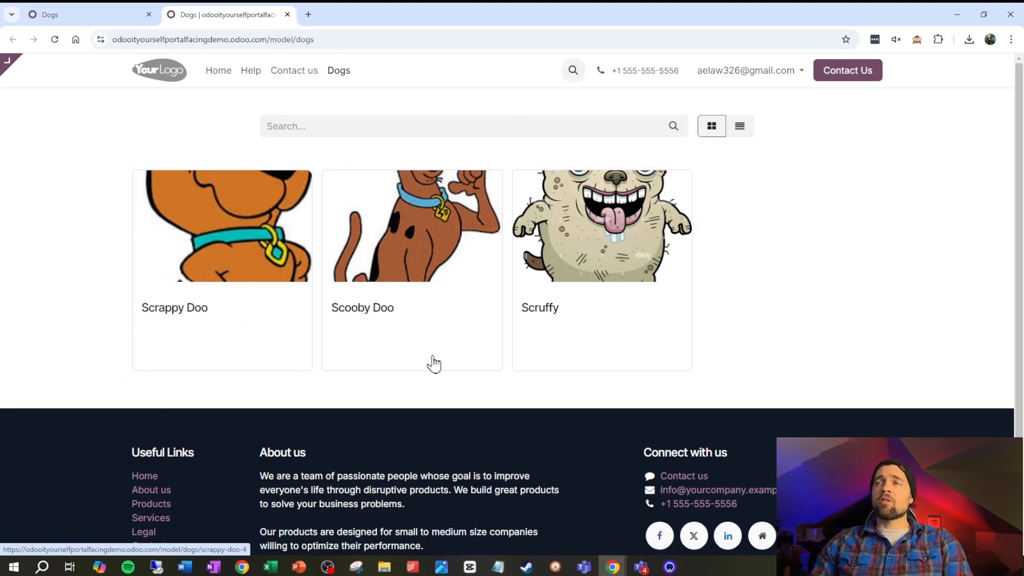
pyautogui.moveTo(442, 338)
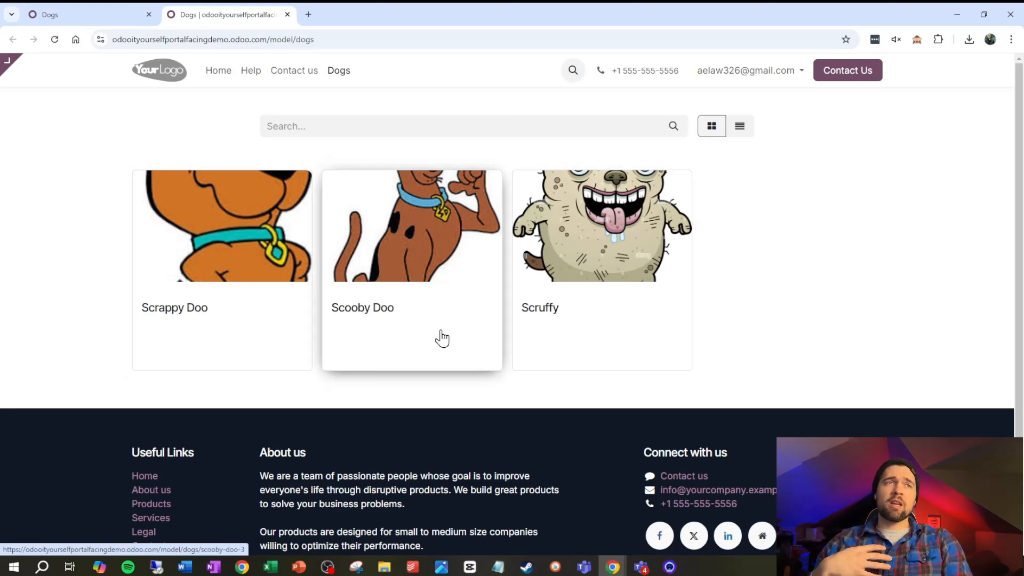
pyautogui.moveTo(352, 273)
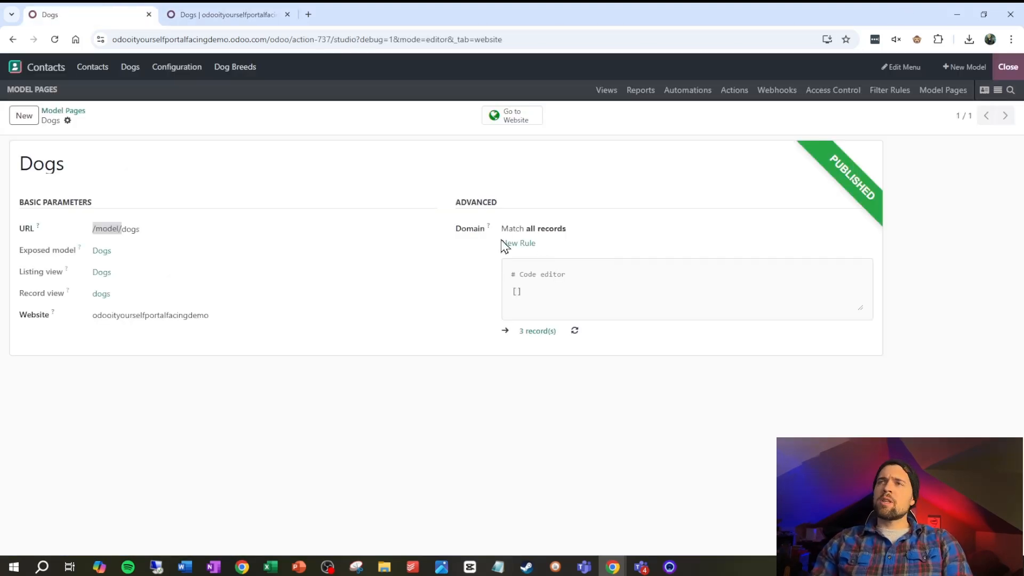
pyautogui.moveTo(549, 255)
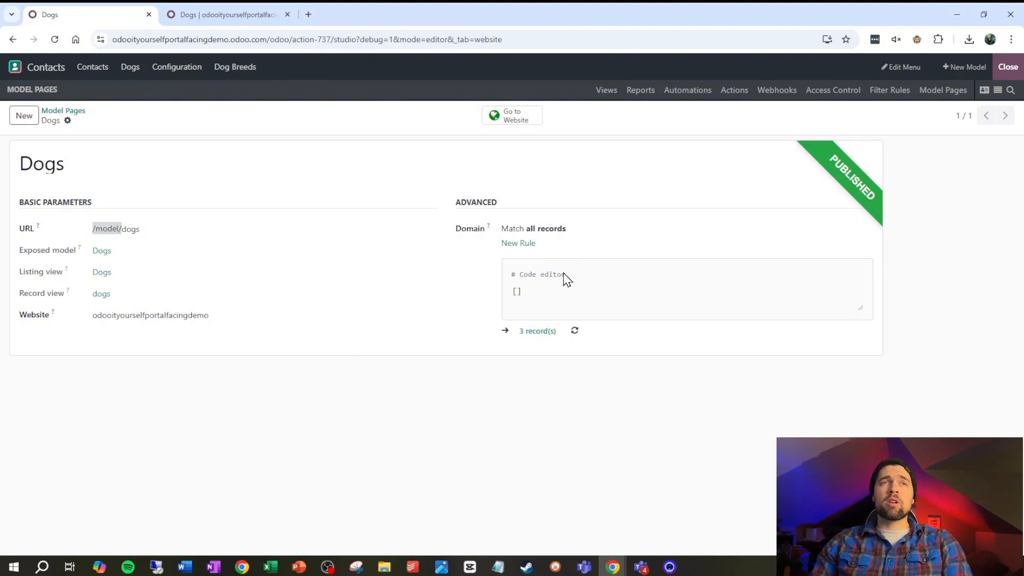
pyautogui.moveTo(570, 258)
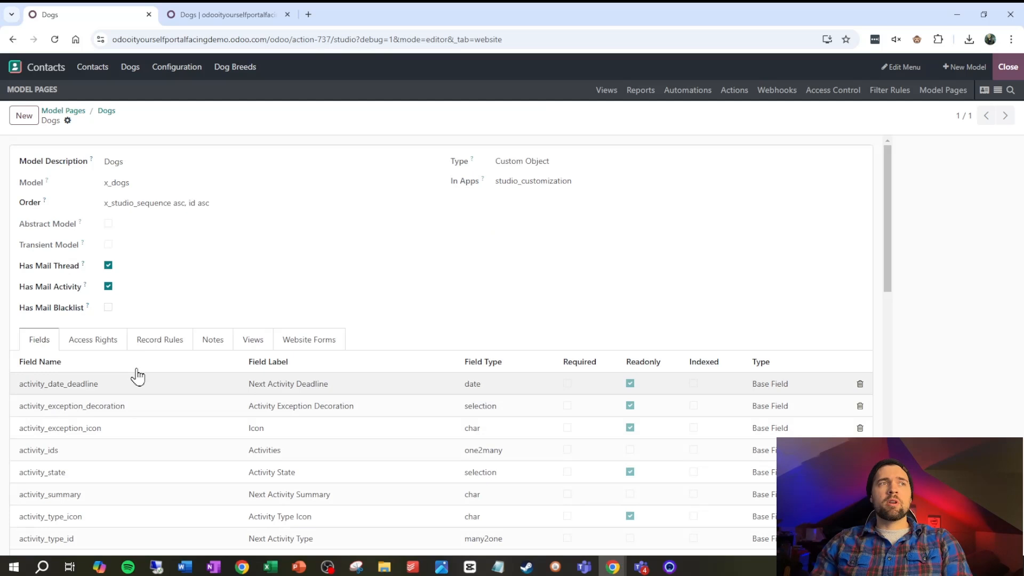
# Step: Show the Dogs record rules: portal 'dogowner' limited to owners, internal 'employee' unrestricted
pyautogui.click(159, 340)
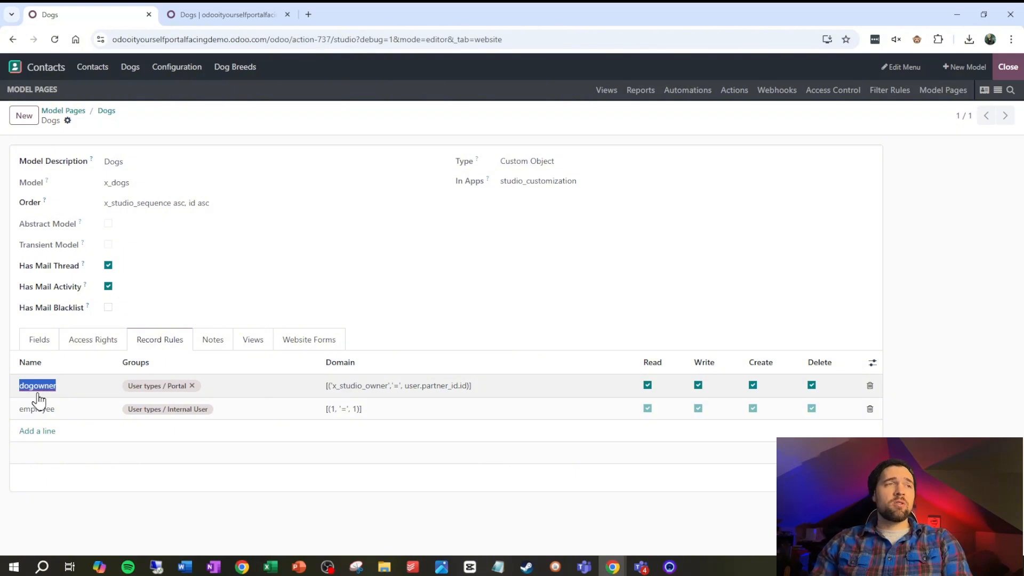
pyautogui.moveTo(161, 389)
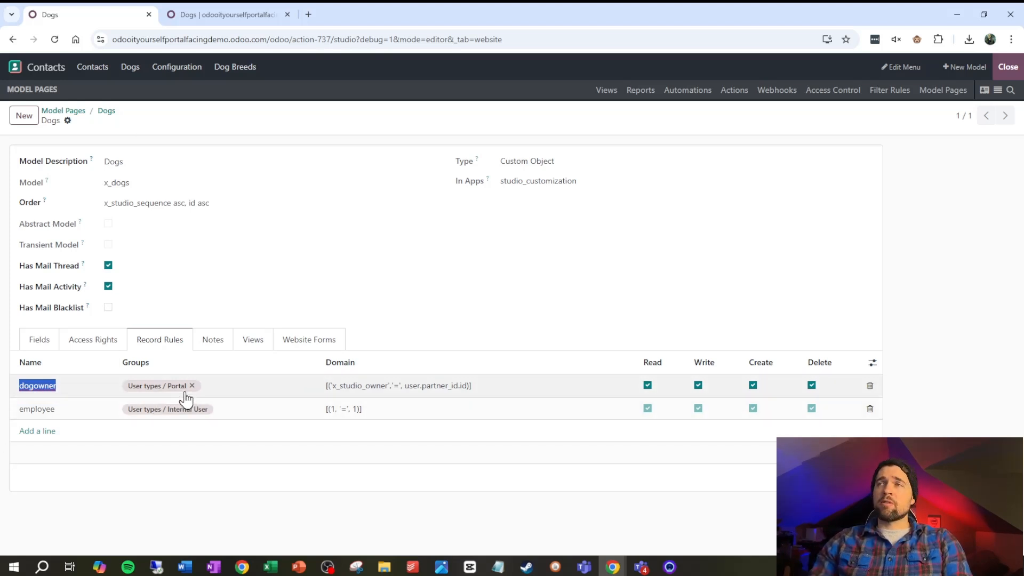
pyautogui.moveTo(175, 391)
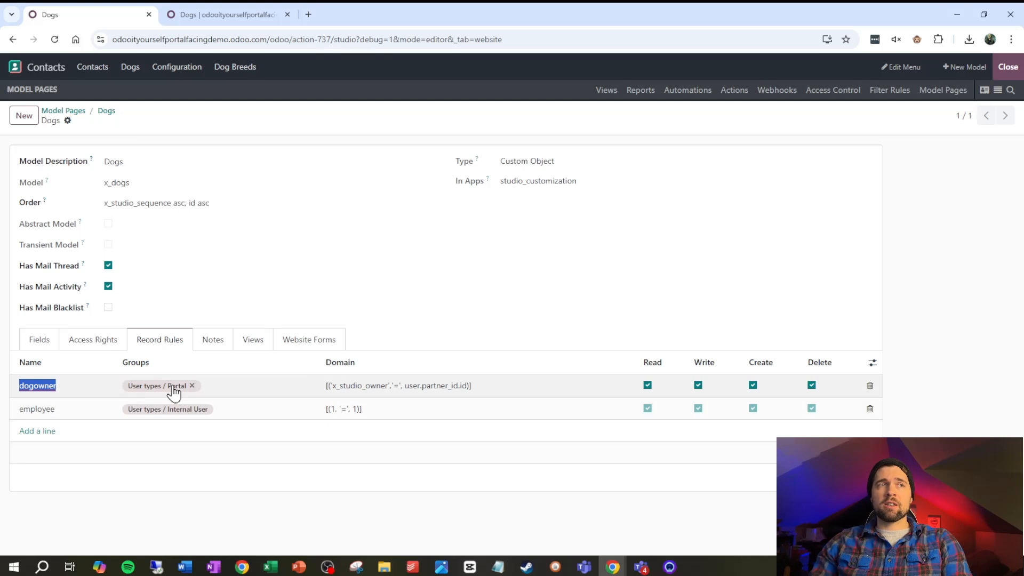
pyautogui.click(399, 385)
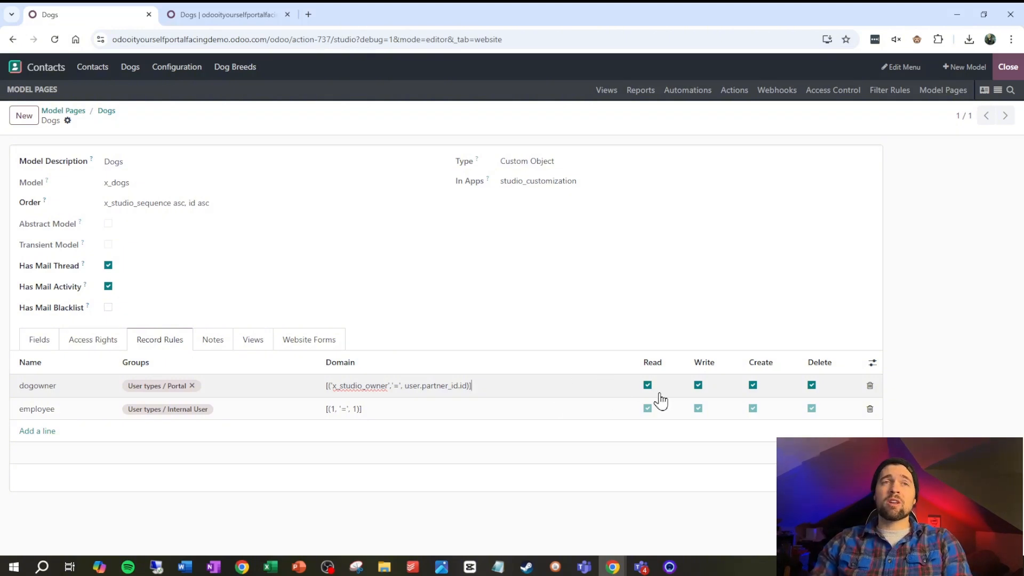
pyautogui.moveTo(663, 396)
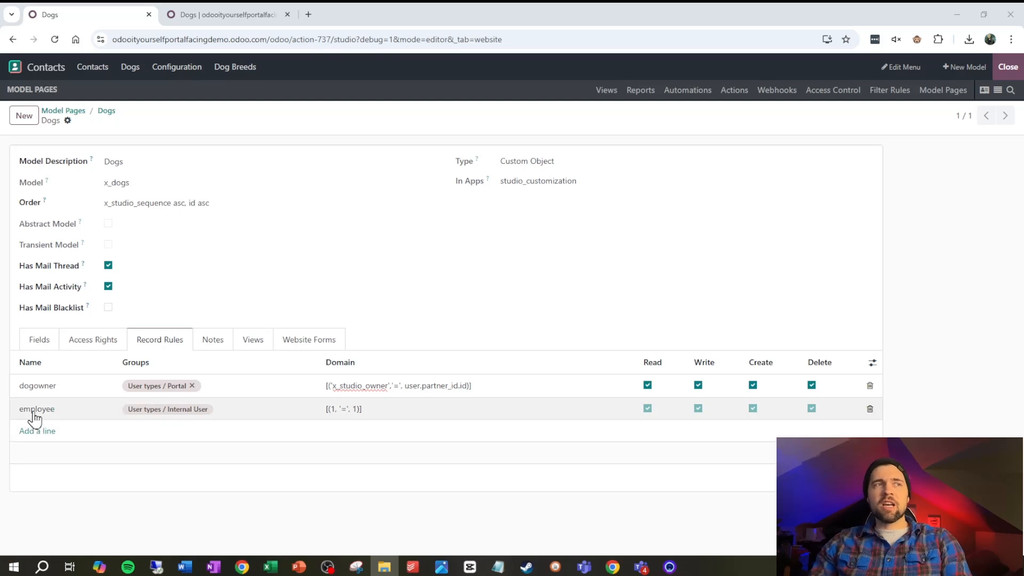
pyautogui.moveTo(191, 418)
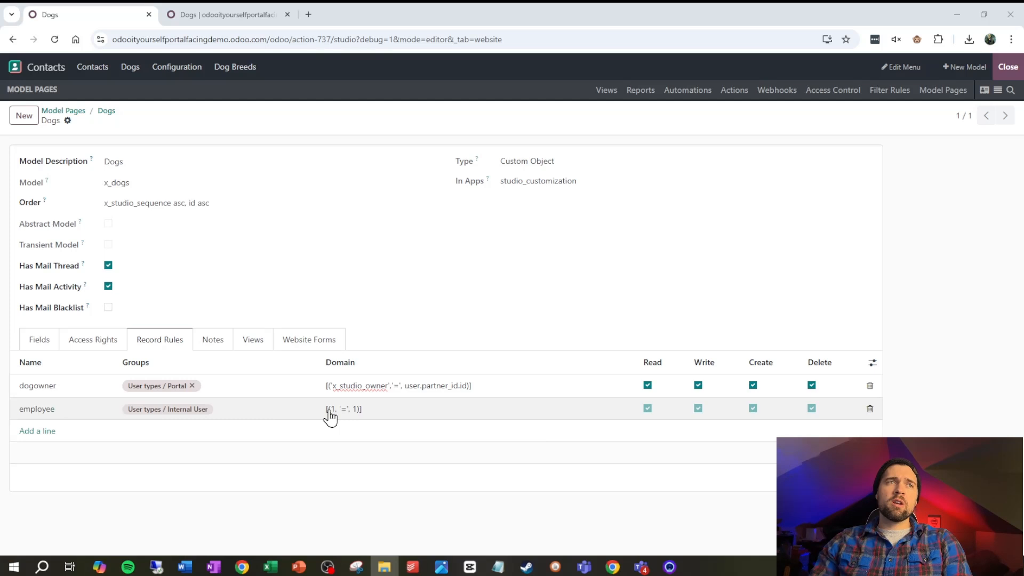
pyautogui.moveTo(378, 423)
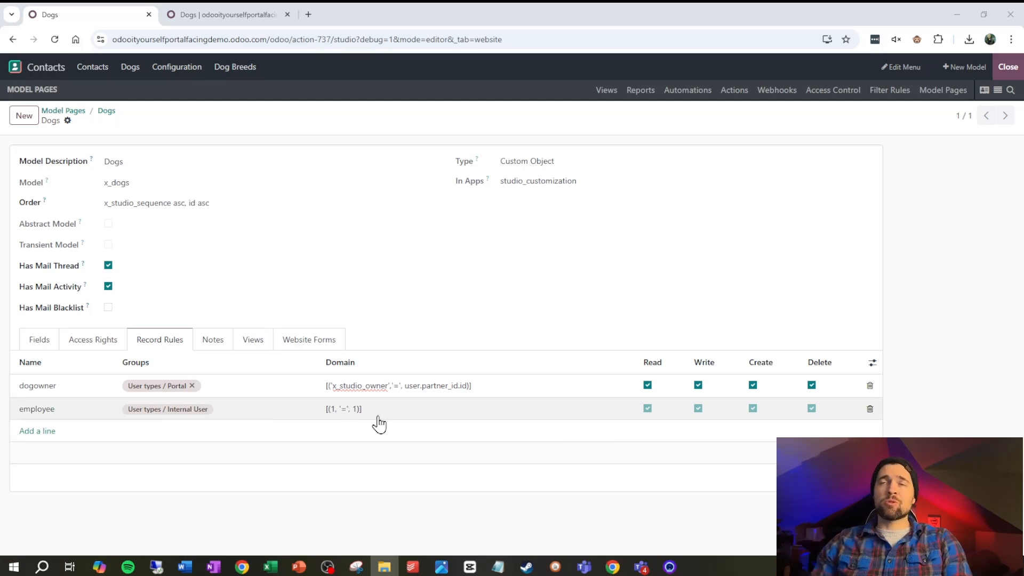
pyautogui.moveTo(376, 422)
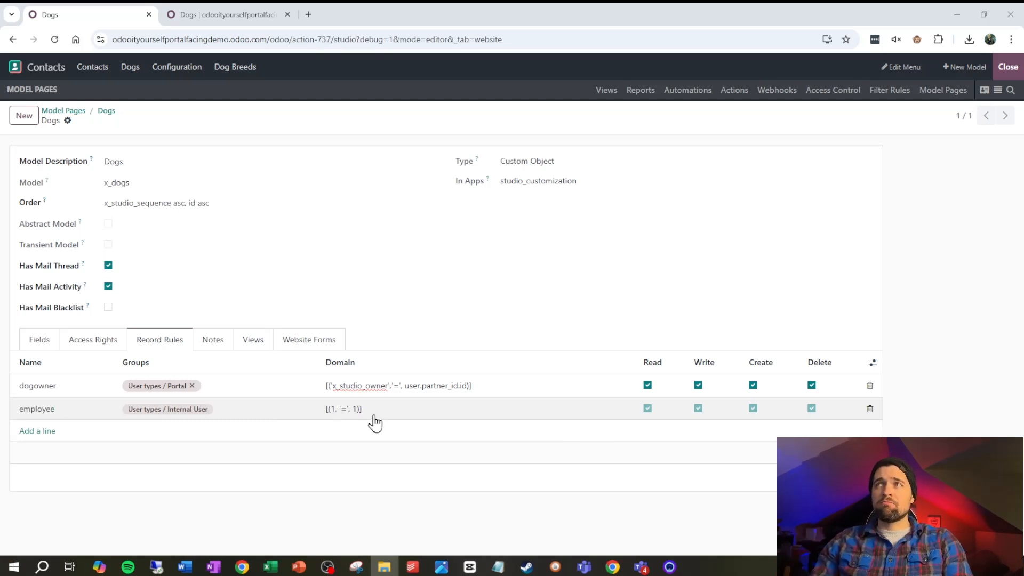
pyautogui.moveTo(30, 417)
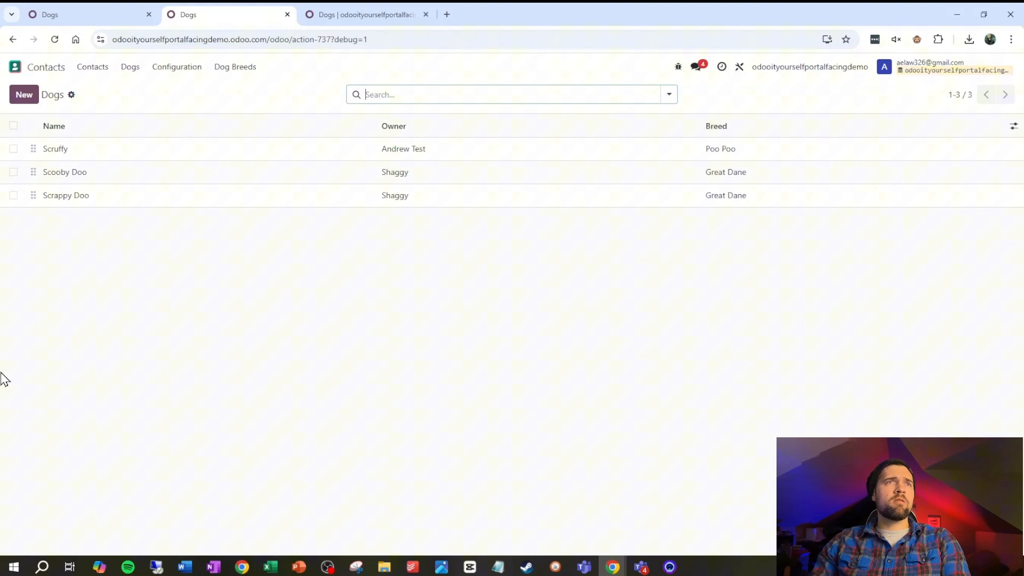
pyautogui.moveTo(199, 150)
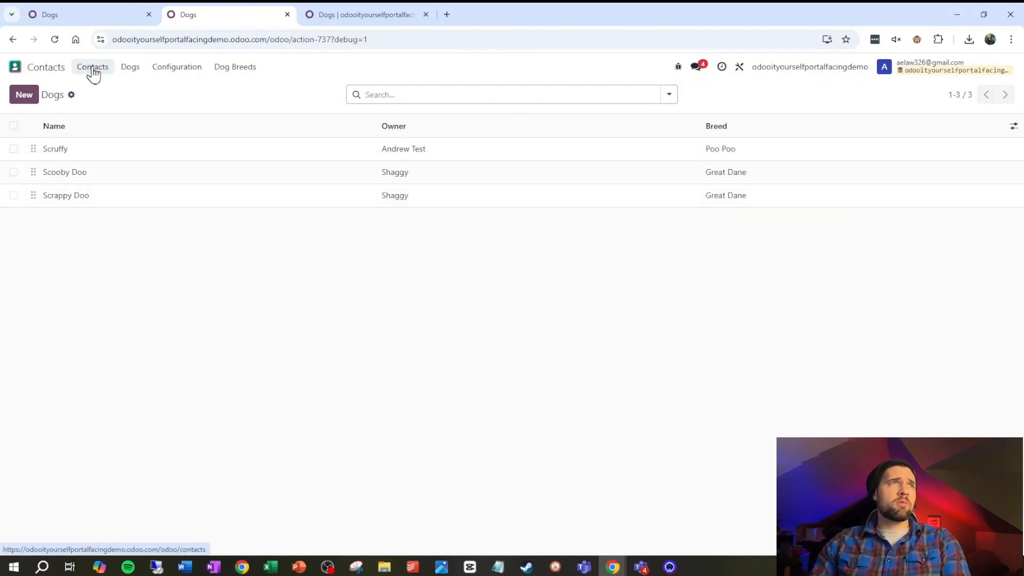
# Step: Go to Contacts and step from Andrew Test to dog owner Shaggy's record
pyautogui.click(93, 67)
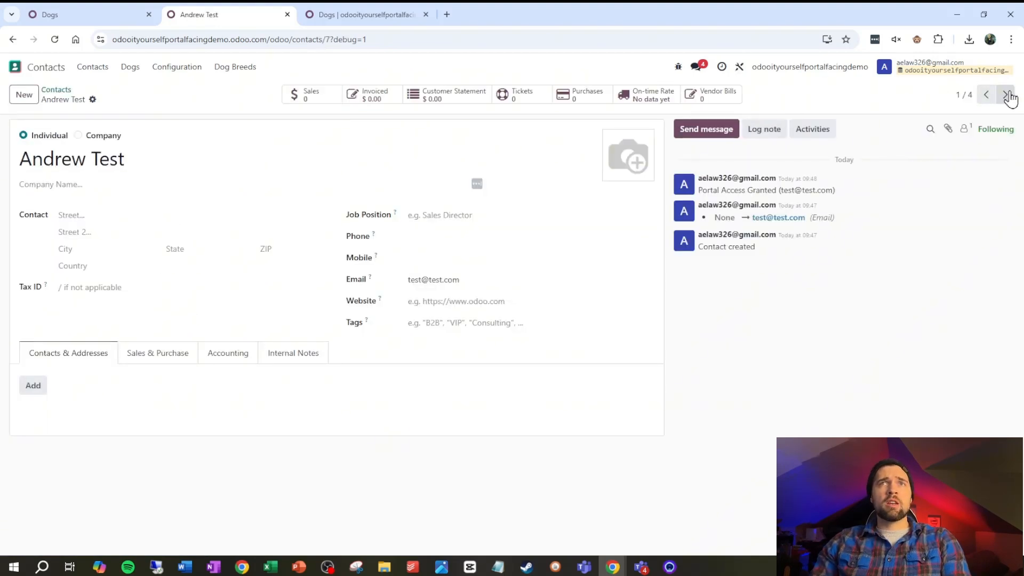
pyautogui.click(1006, 95)
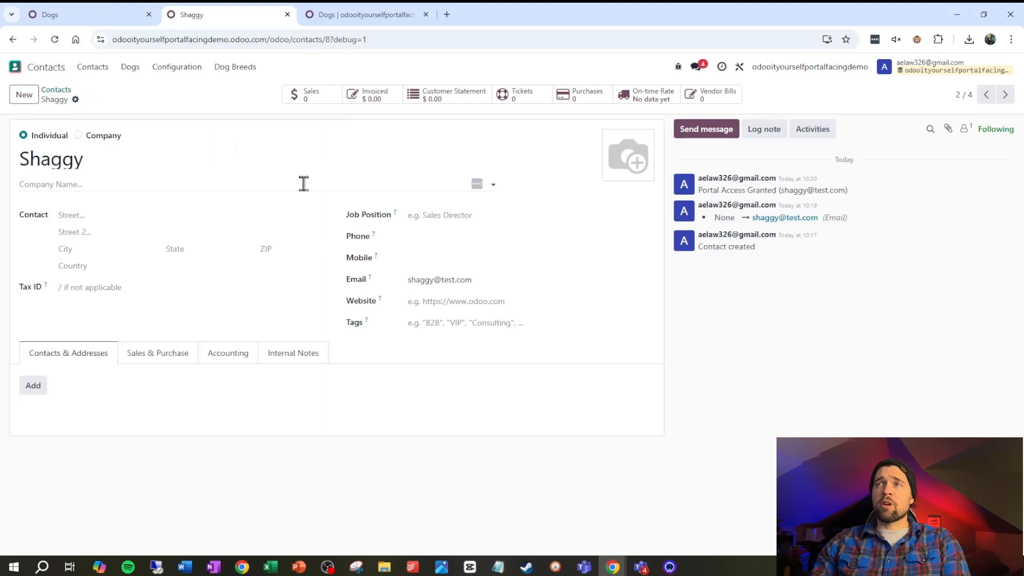
pyautogui.moveTo(313, 210)
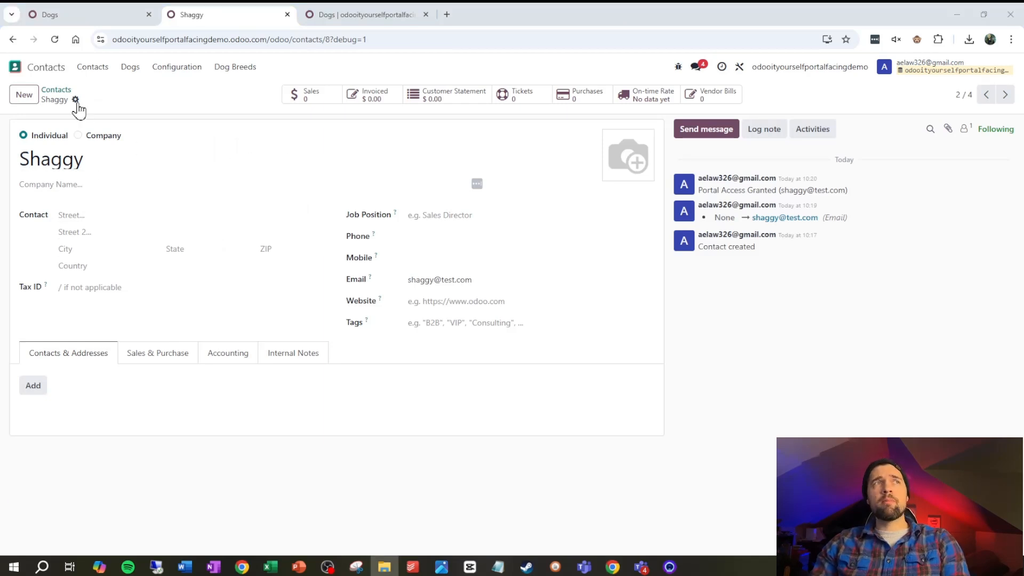
# Step: Review Shaggy's Grant portal access dialog, confirm access is active, and close it
pyautogui.click(75, 100)
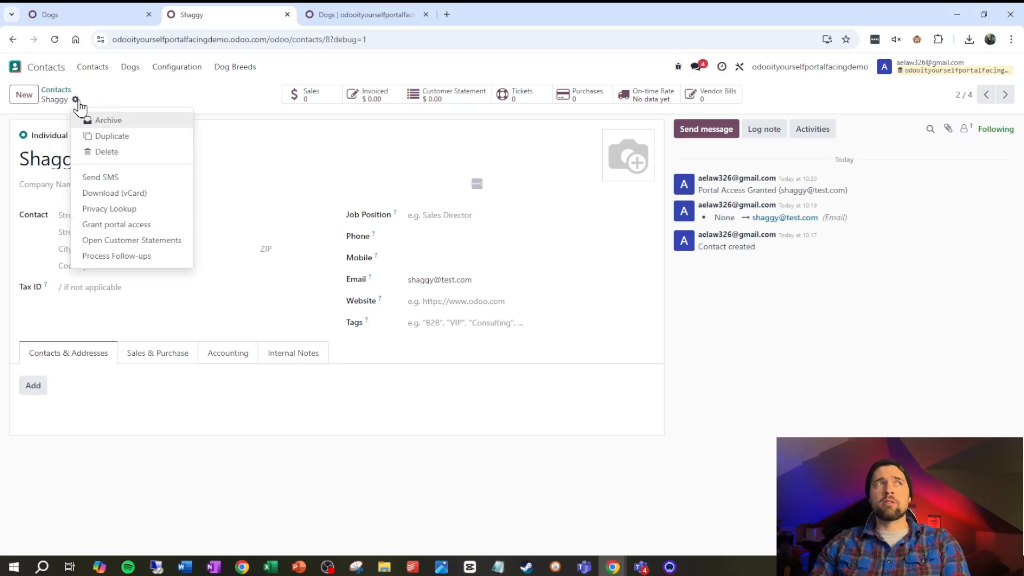
pyautogui.click(160, 234)
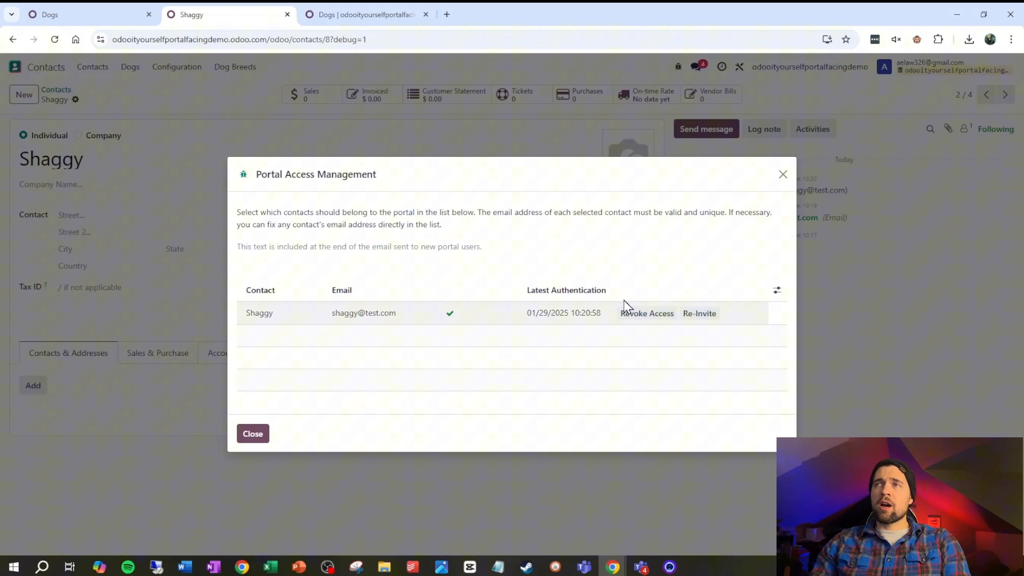
pyautogui.moveTo(253, 433)
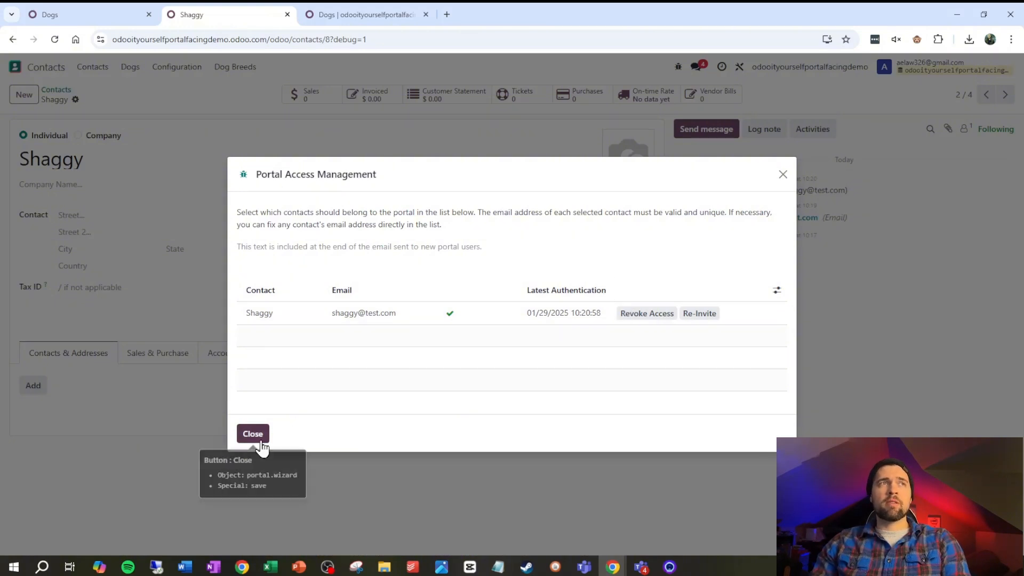
pyautogui.click(252, 433)
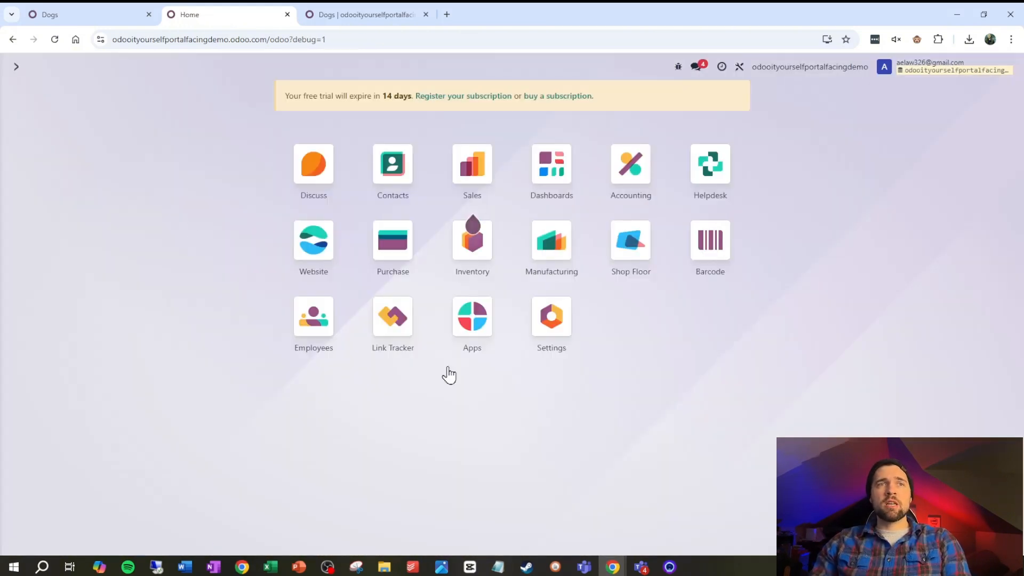
# Step: Open Settings Users with the Internal Users filter removed to list portal users
pyautogui.click(551, 315)
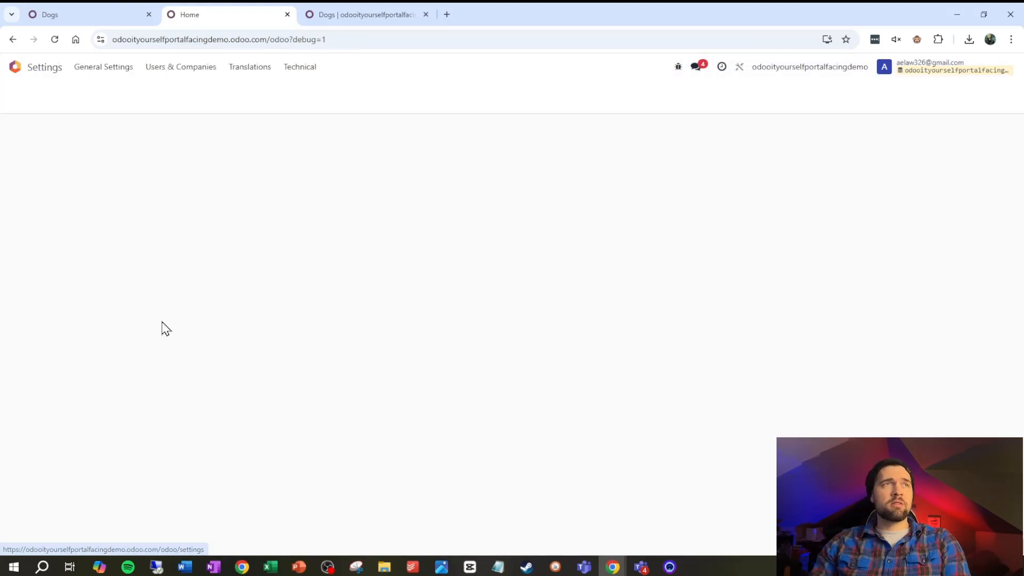
pyautogui.click(180, 66)
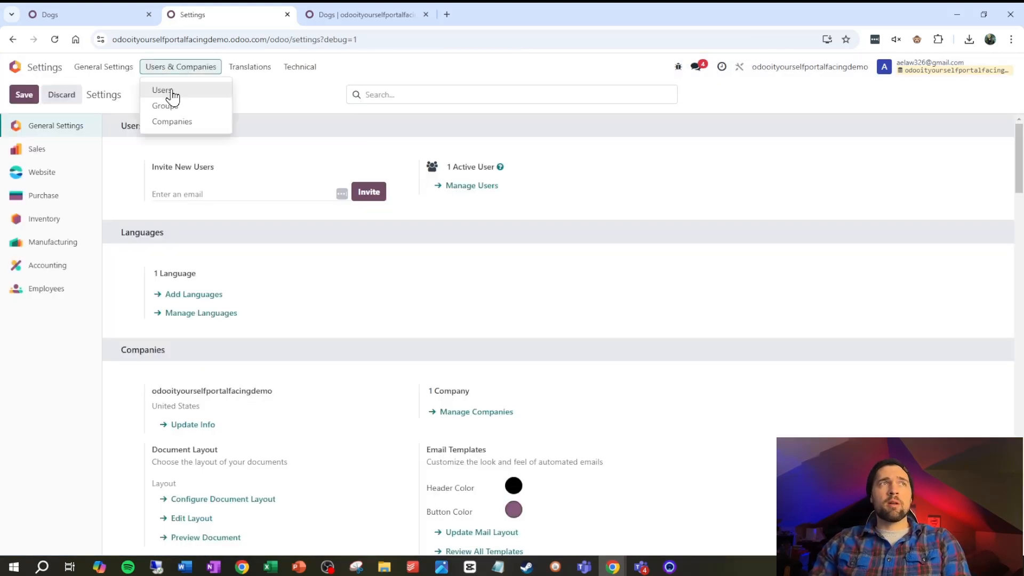
pyautogui.click(162, 90)
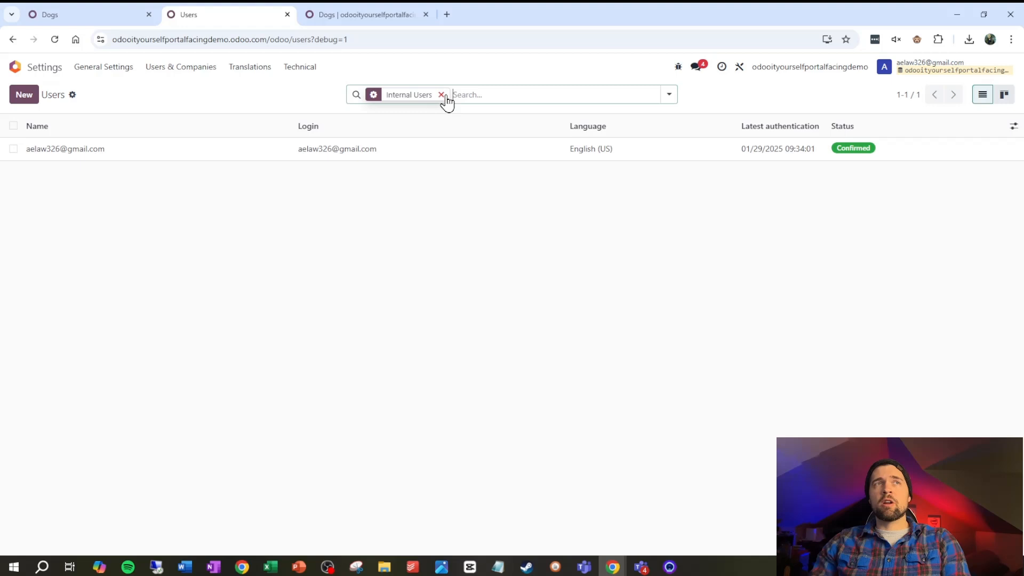
pyautogui.click(442, 94)
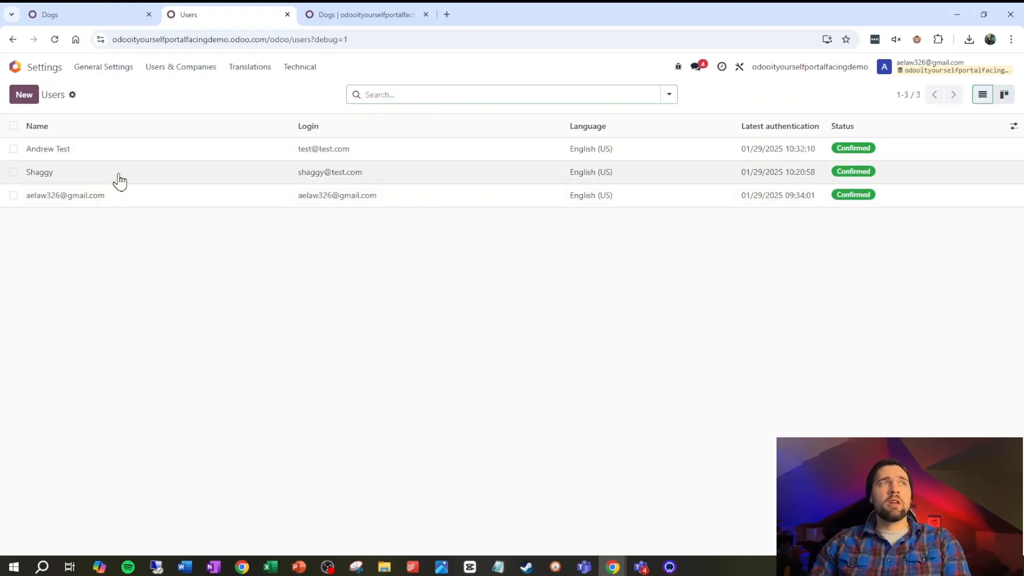
# Step: Set a new password for Shaggy and copy the website address for an incognito window
pyautogui.click(65, 195)
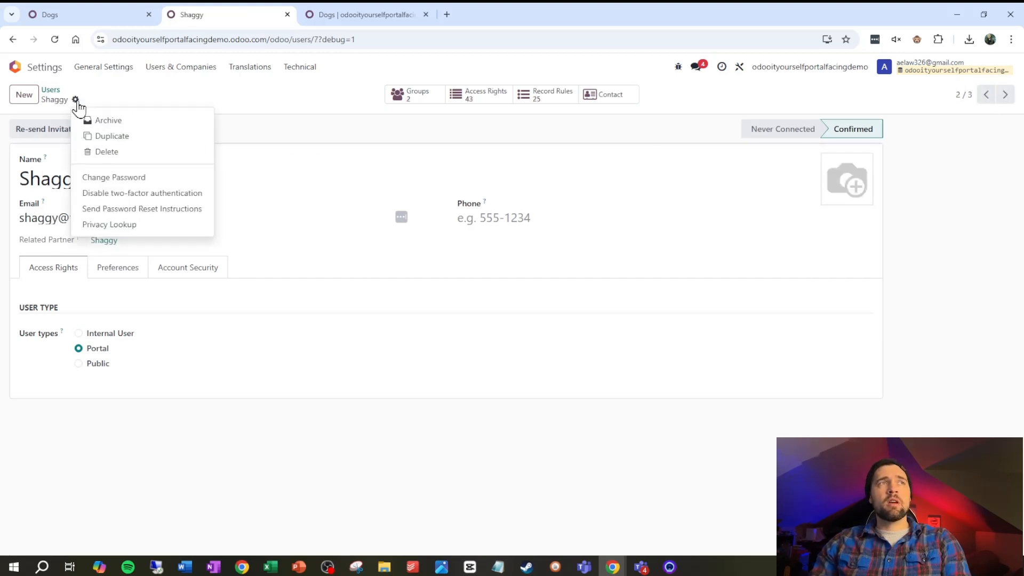
pyautogui.click(114, 177)
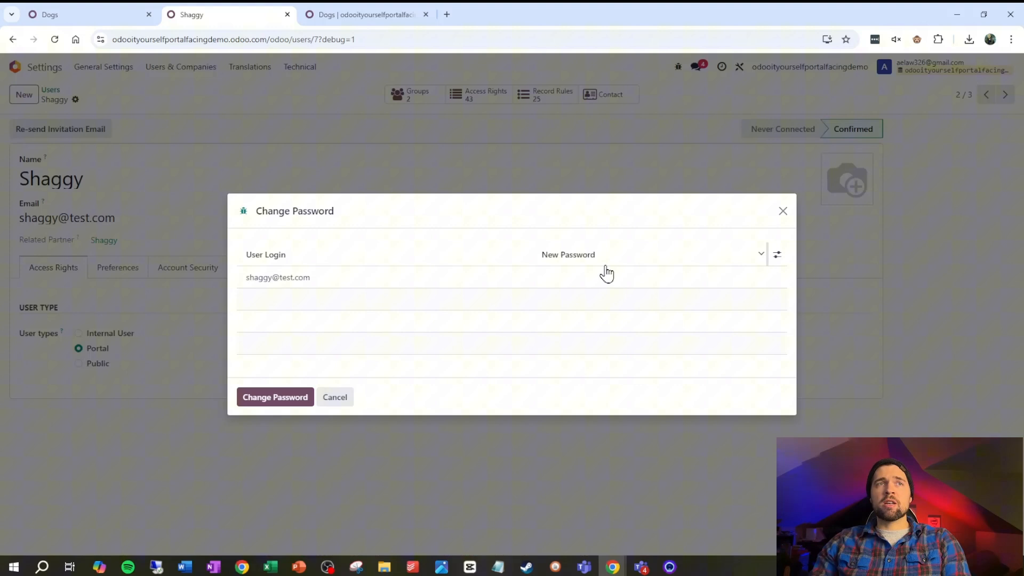
pyautogui.click(335, 396)
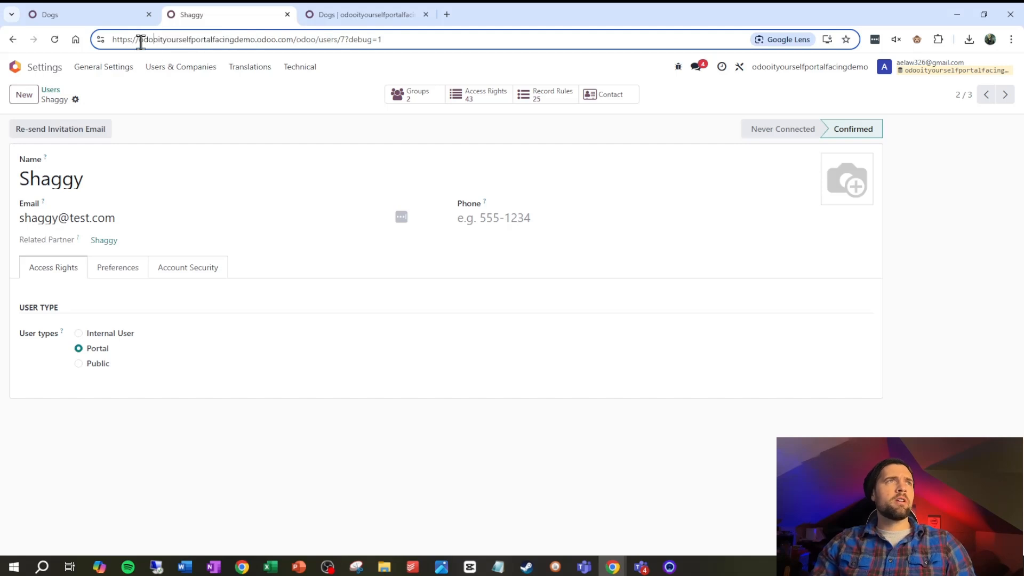
pyautogui.doubleClick(215, 39)
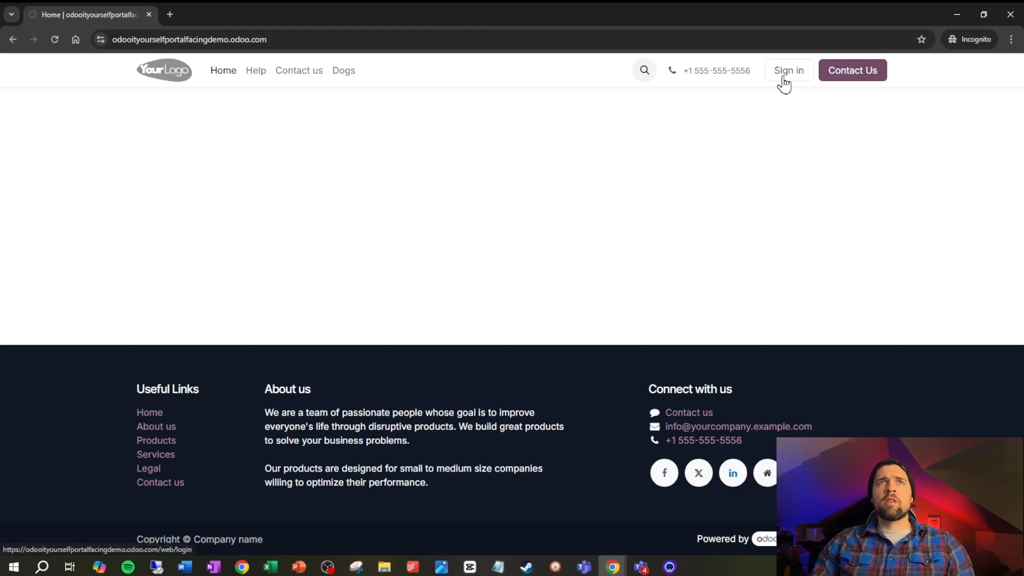
# Step: Sign in to the website as Shaggy; the Dogs page lists only Scrappy Doo and Scooby Doo
pyautogui.click(788, 70)
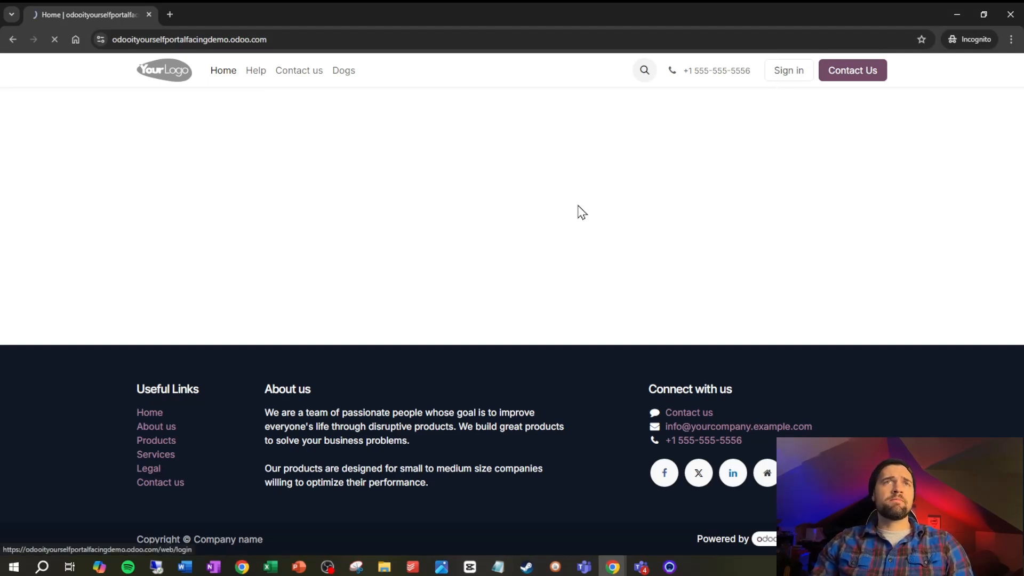
pyautogui.write('shaggy@test')
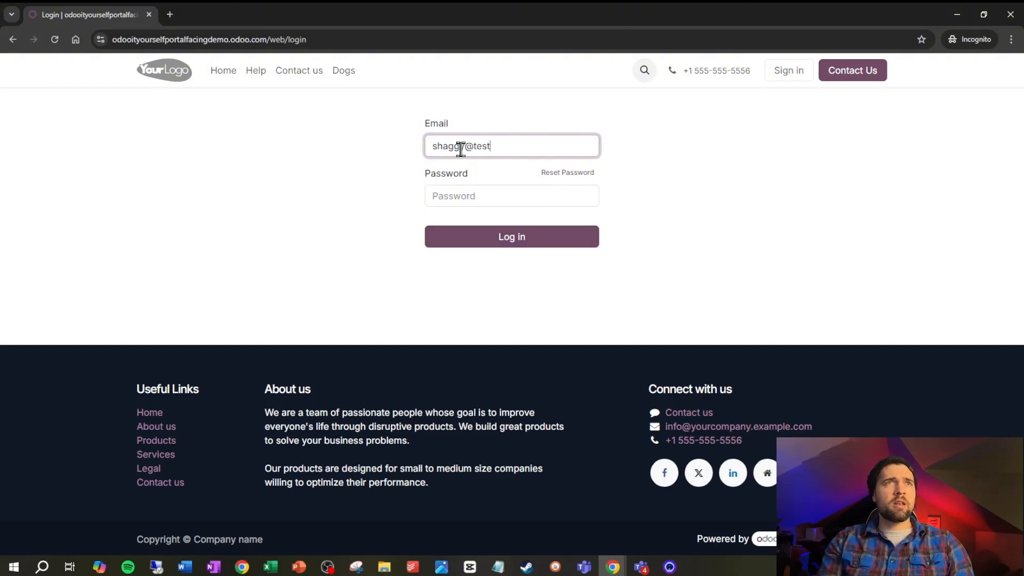
pyautogui.write('.com')
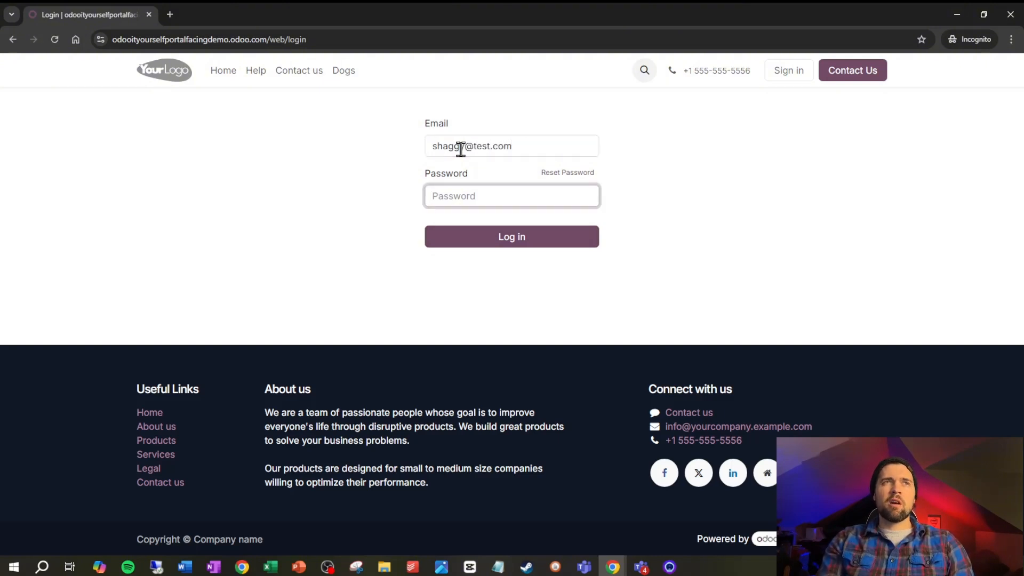
pyautogui.write('••••')
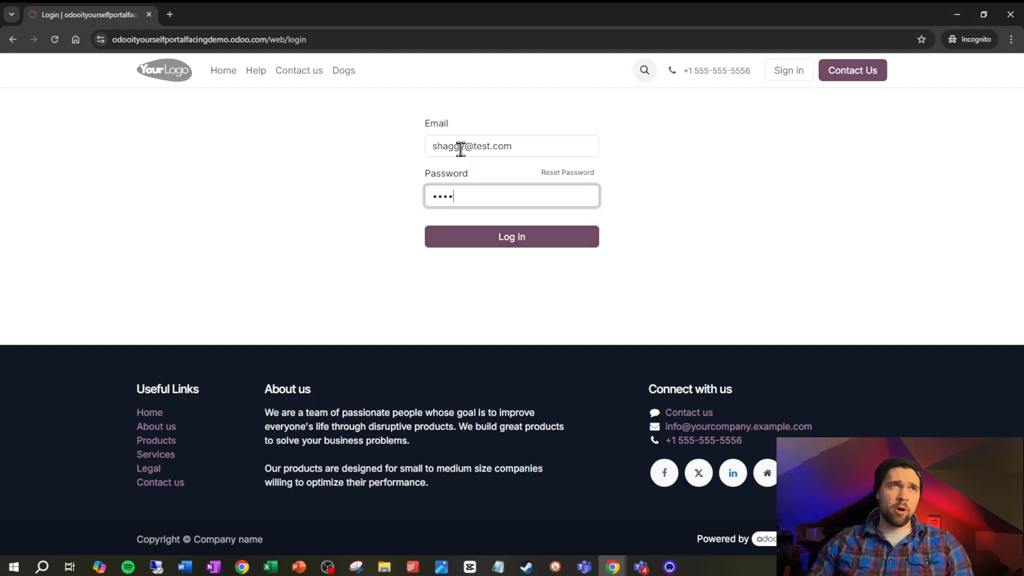
pyautogui.click(512, 236)
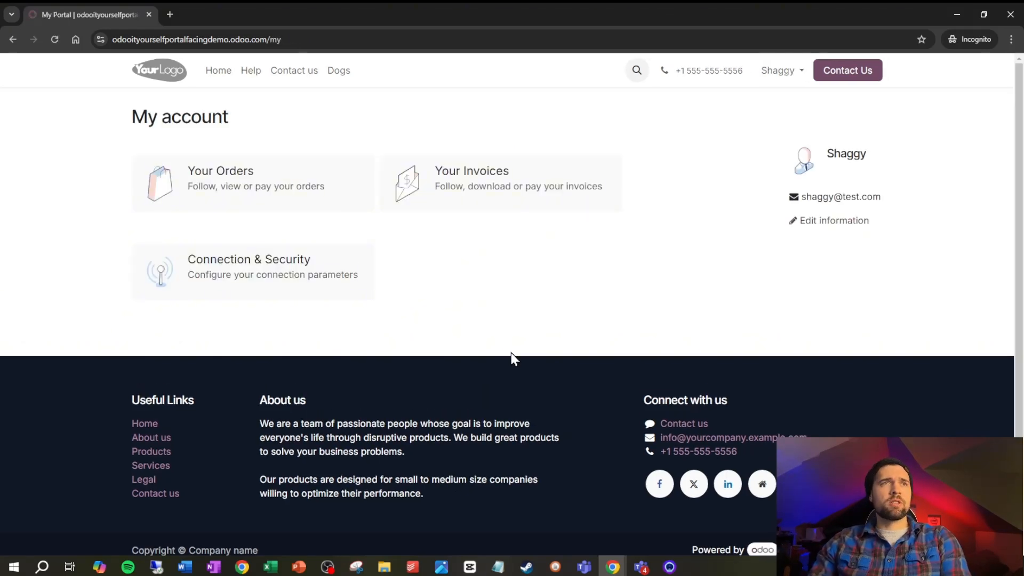
pyautogui.click(339, 70)
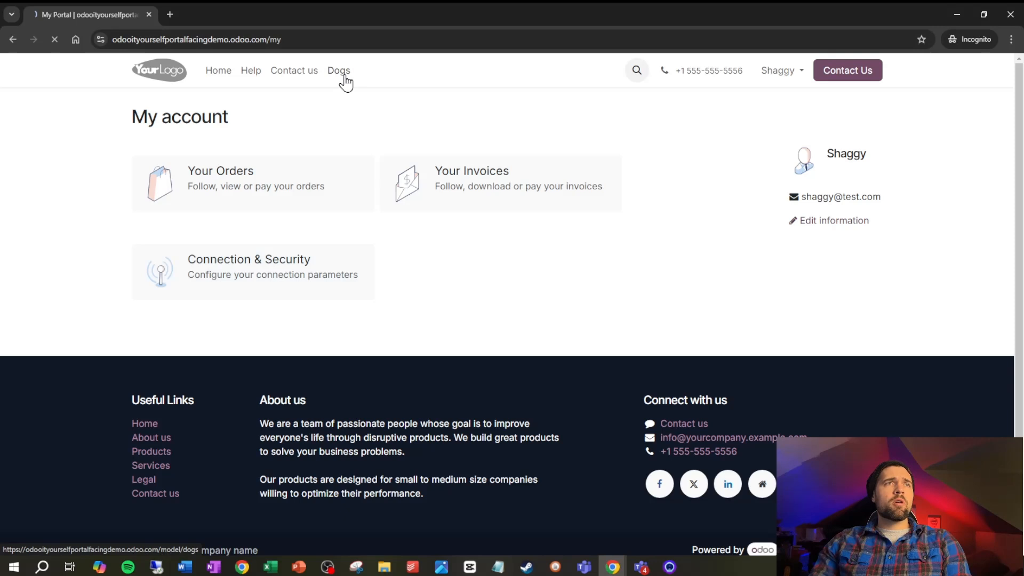
pyautogui.click(339, 70)
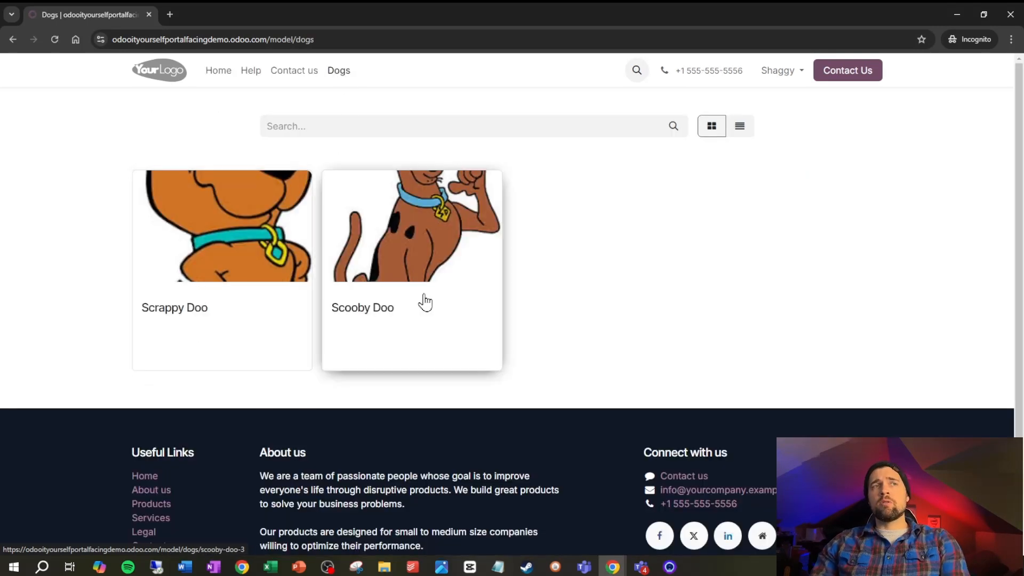
pyautogui.moveTo(443, 300)
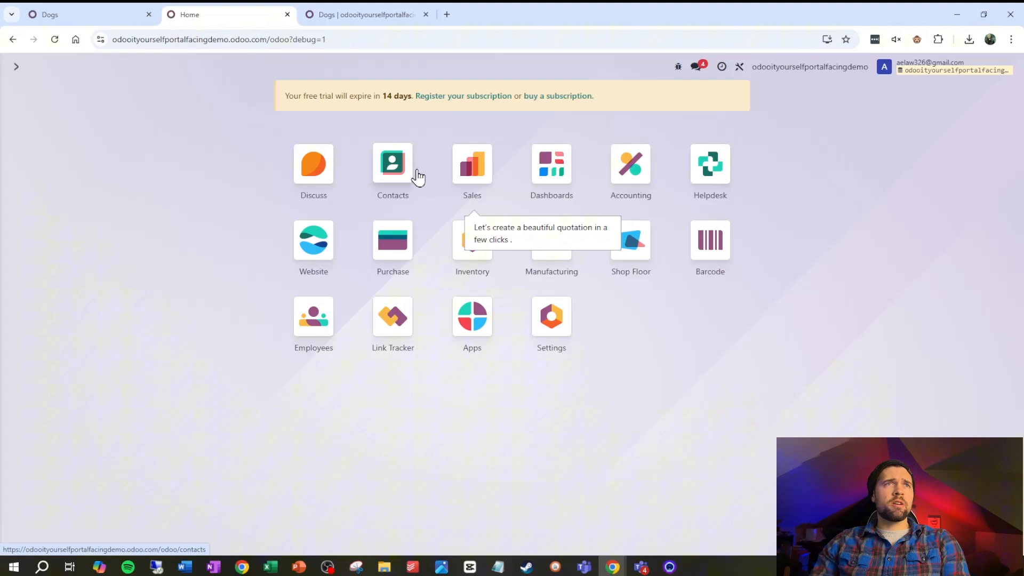
# Step: Return to the backend Contacts Dogs list showing all three dogs, including Andrew Test's Scruffy
pyautogui.click(392, 163)
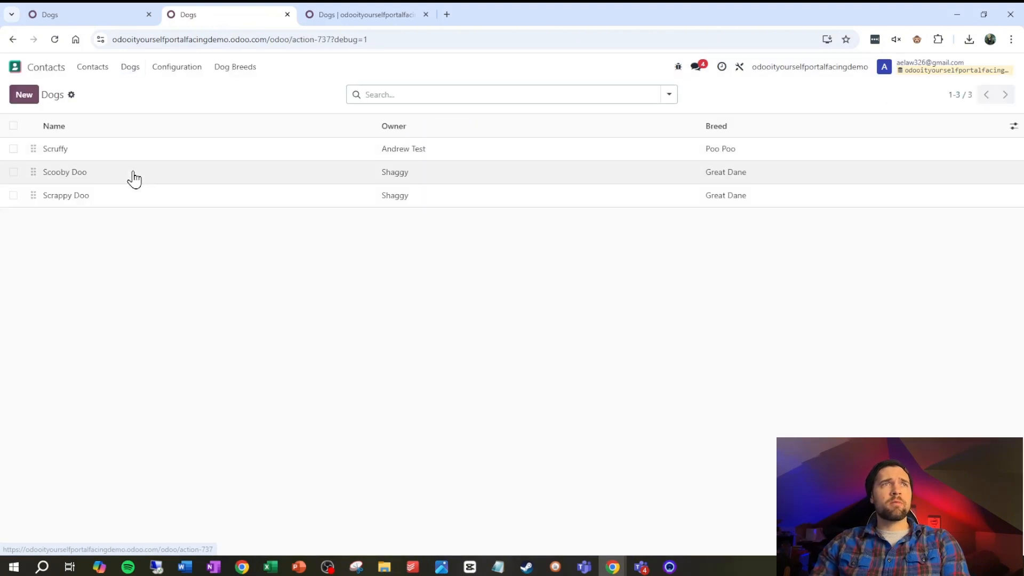
pyautogui.moveTo(151, 213)
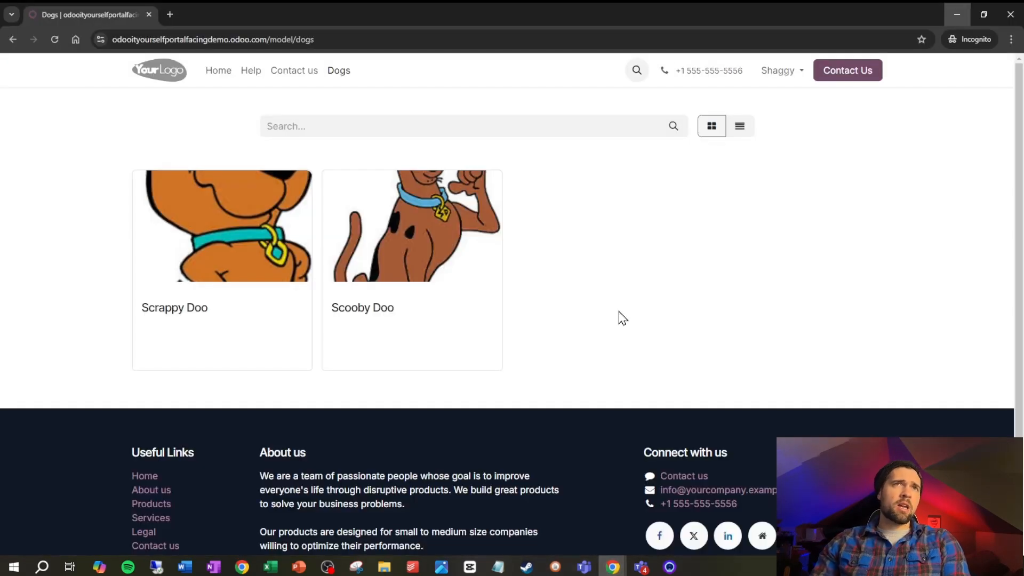
# Step: Sign in as portal user test@test. and open Scruffy, the only dog listed under Dogs
pyautogui.click(221, 236)
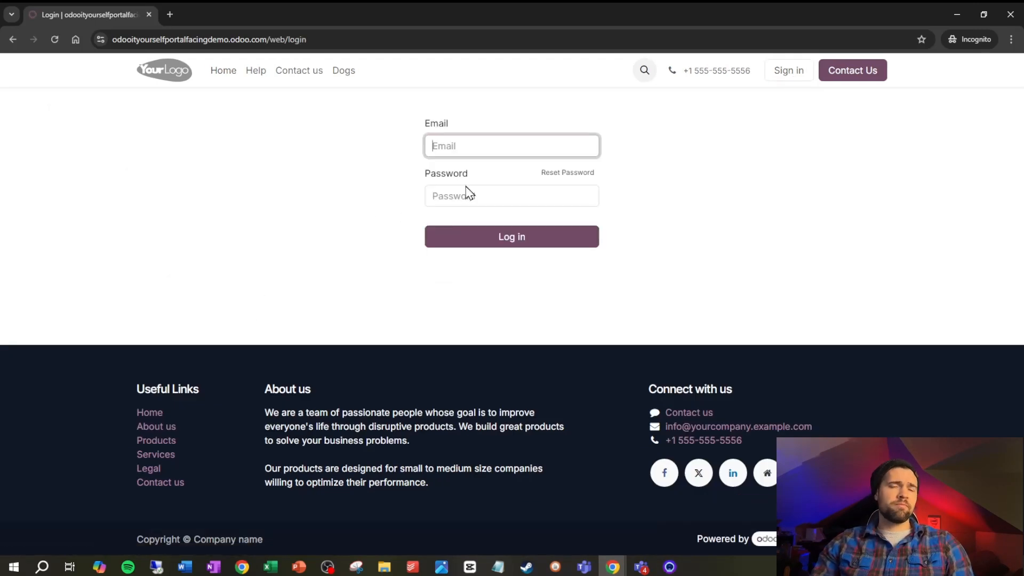
pyautogui.write('test@test.')
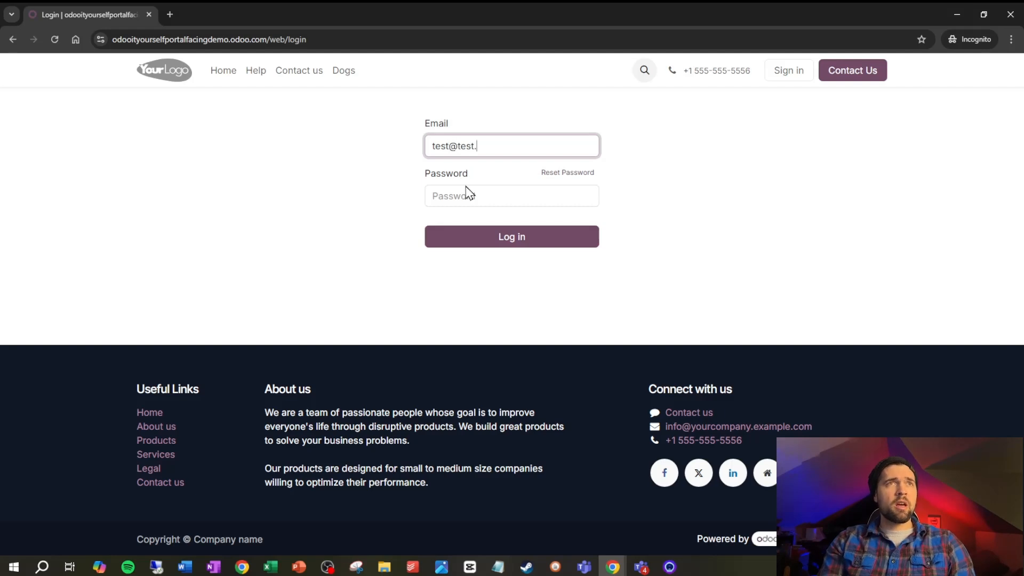
pyautogui.write('••••')
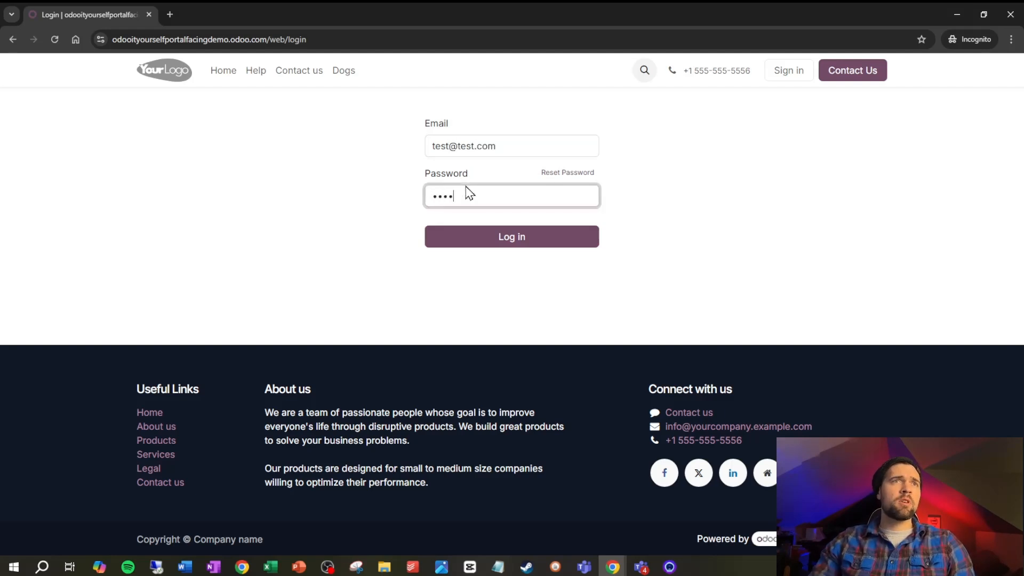
pyautogui.click(511, 236)
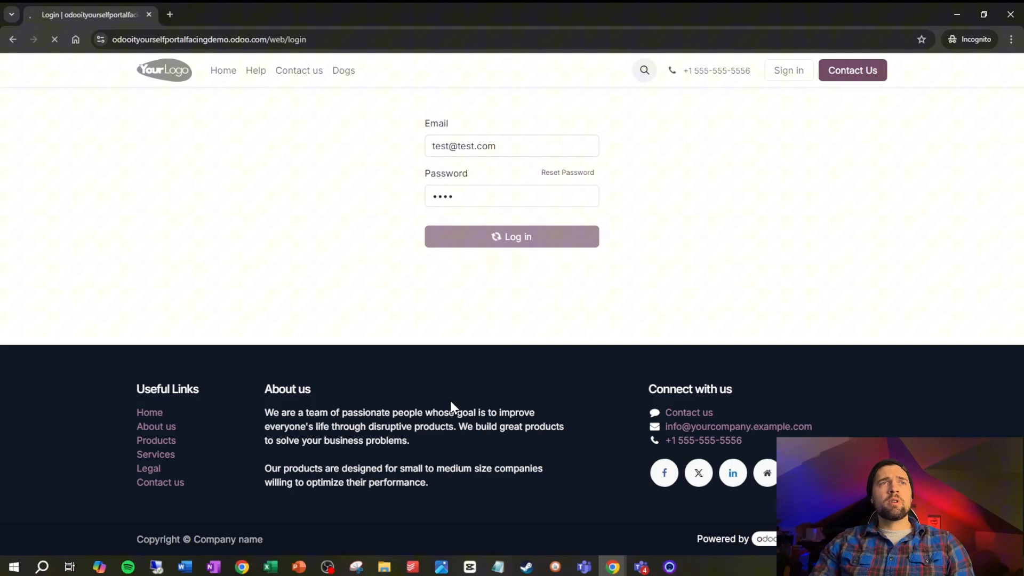
pyautogui.click(511, 237)
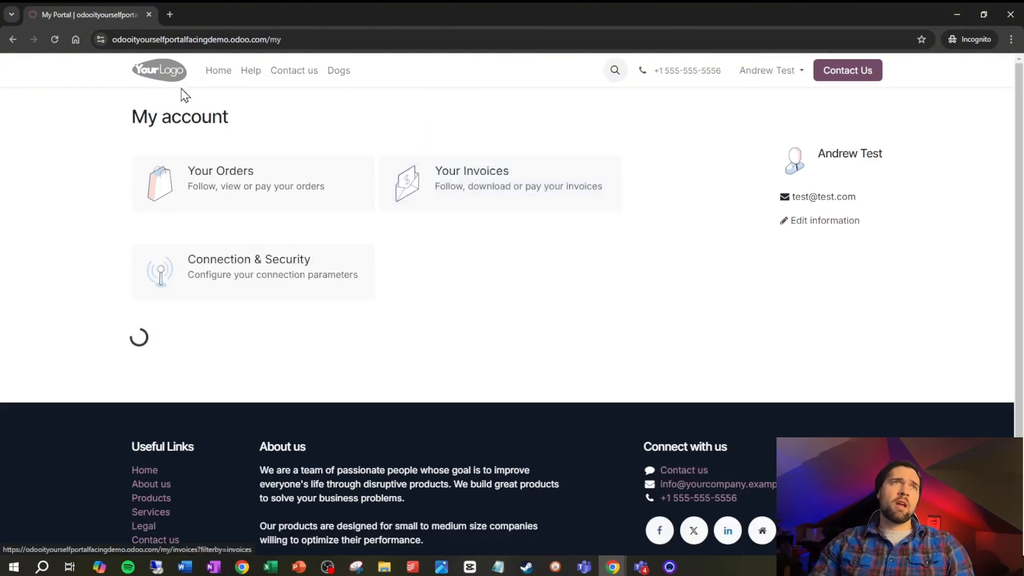
pyautogui.click(338, 70)
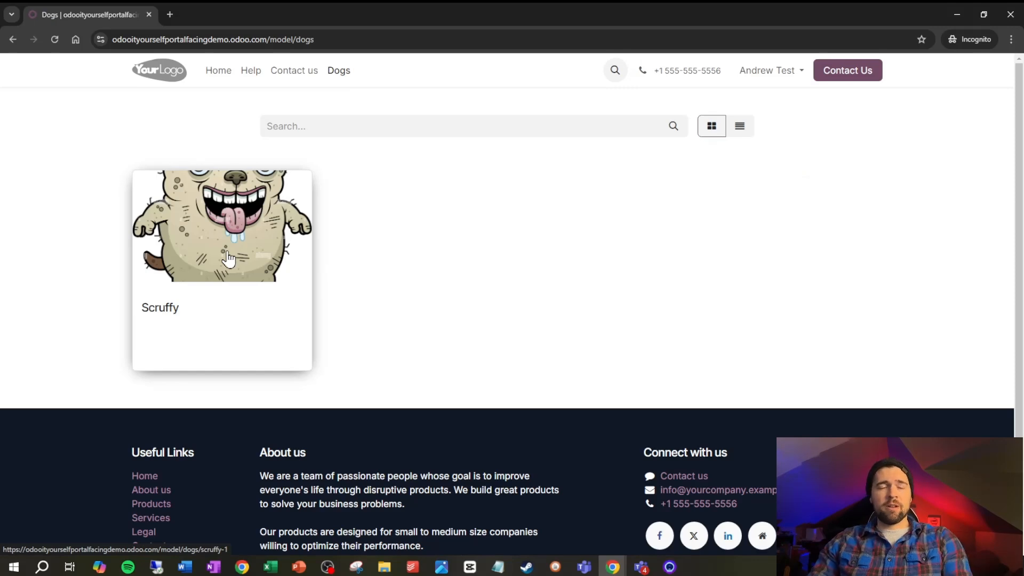
pyautogui.click(221, 225)
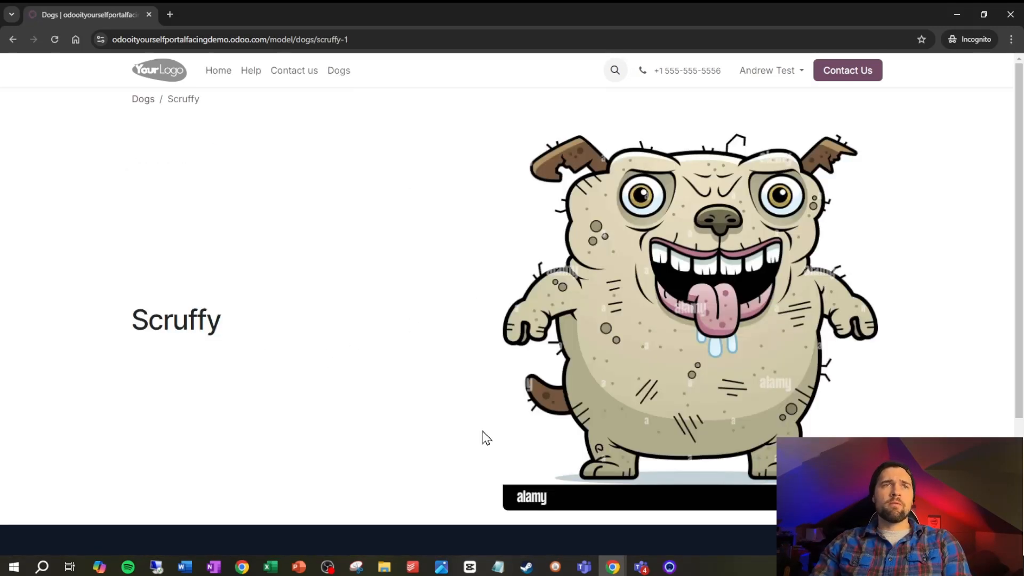
pyautogui.moveTo(415, 421)
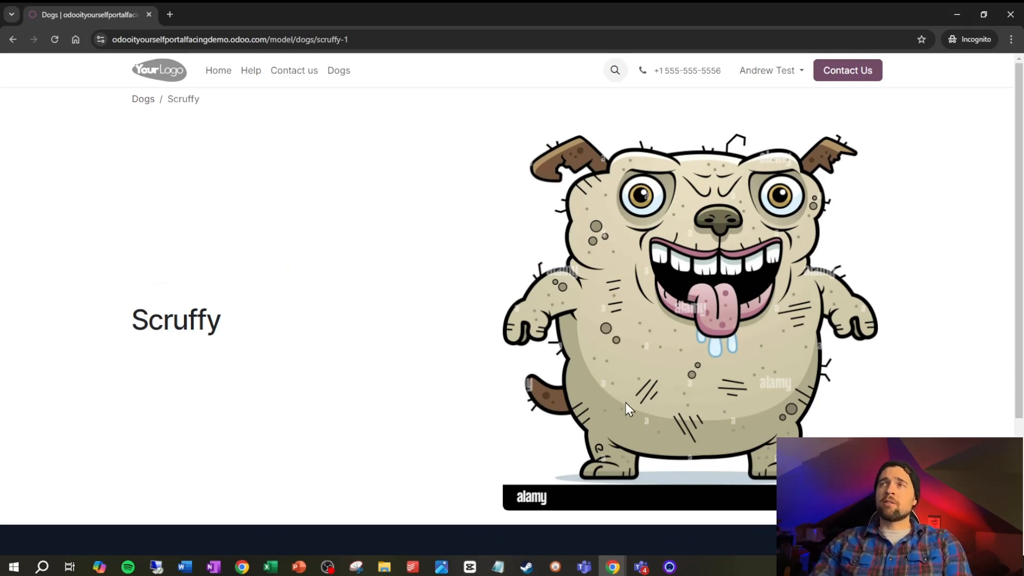
pyautogui.moveTo(312, 369)
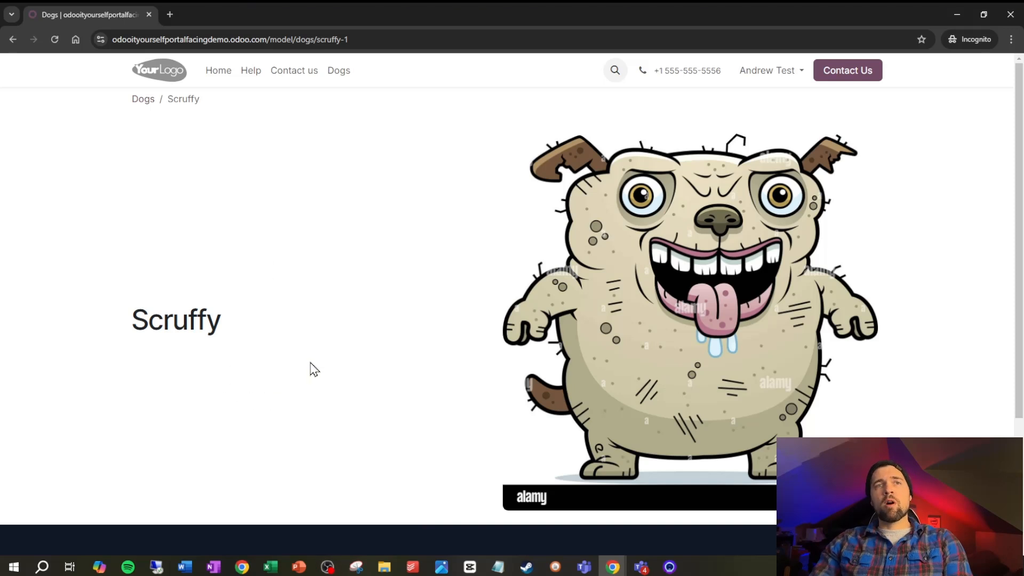
pyautogui.moveTo(314, 432)
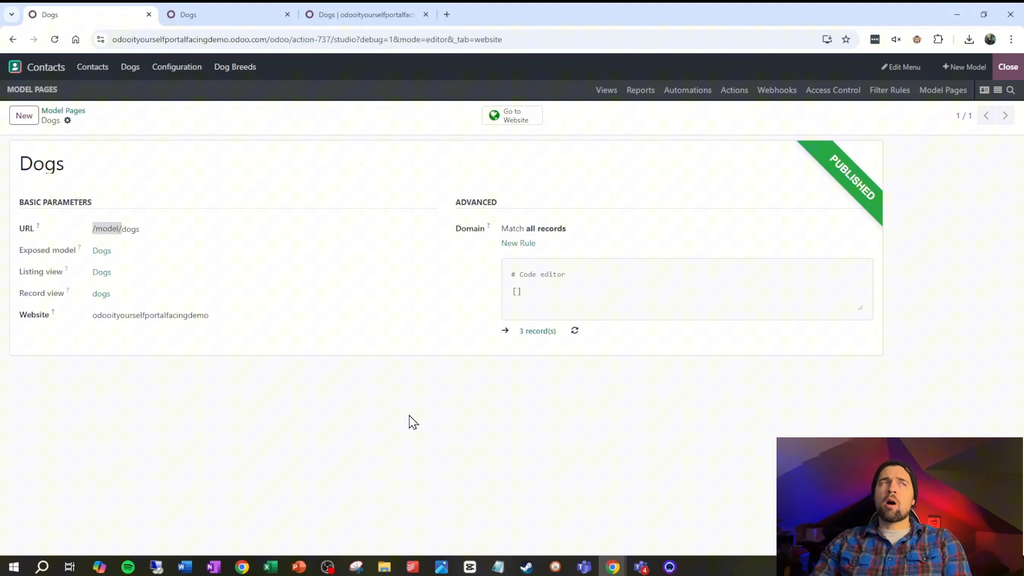
pyautogui.moveTo(111, 284)
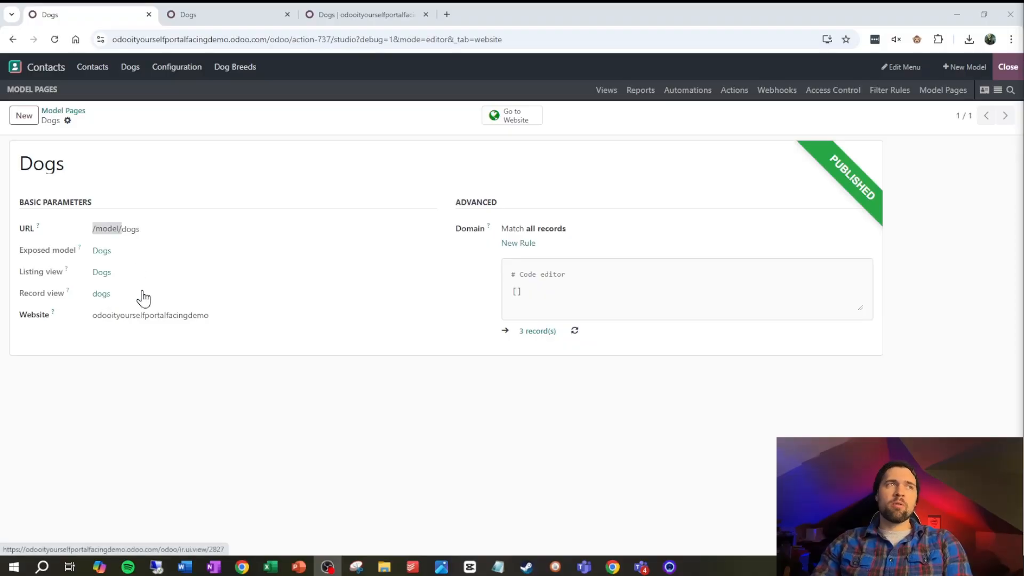
pyautogui.moveTo(113, 302)
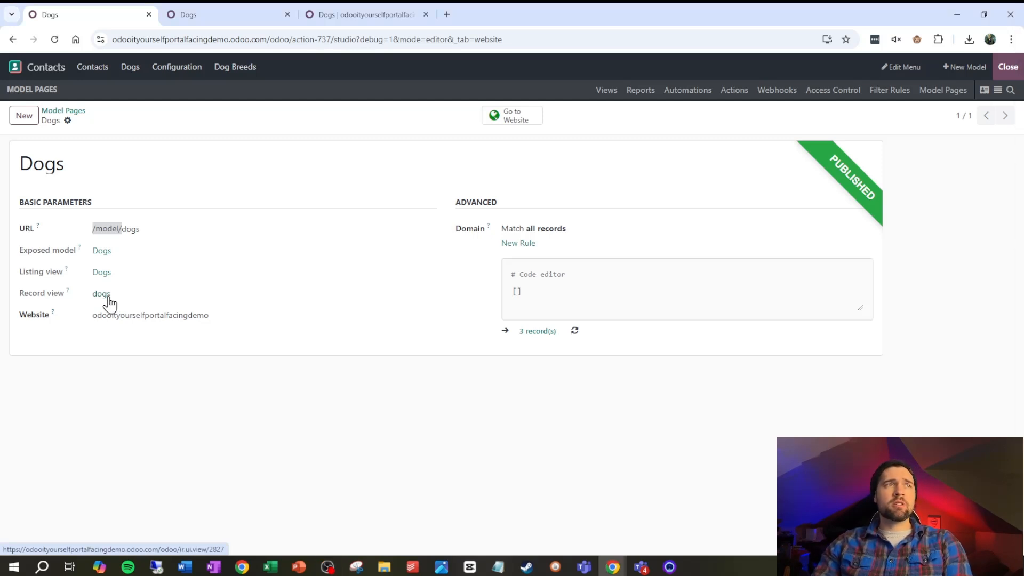
# Step: Open the 'dogs' record view template under Model Pages > Dogs
pyautogui.click(101, 294)
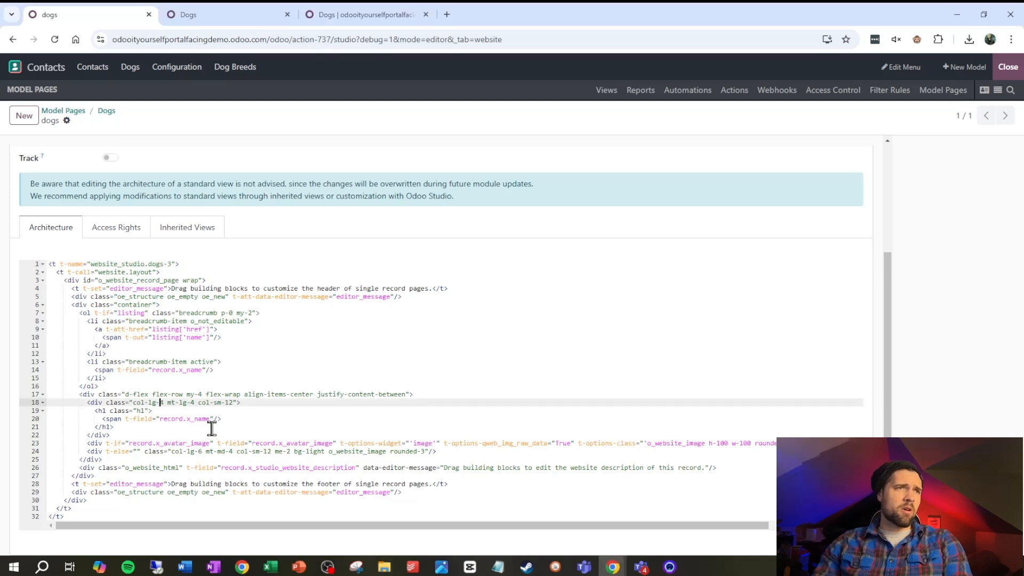
pyautogui.moveTo(264, 409)
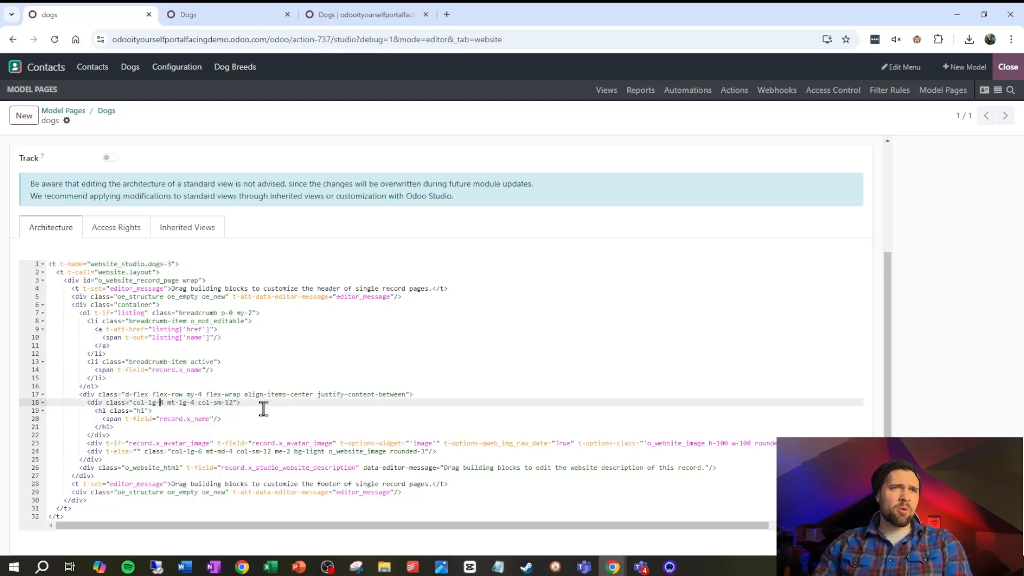
# Step: Duplicate the record.x_name span line, select x_name, and view the Dogs form fields in another tab
pyautogui.hscroll(3)
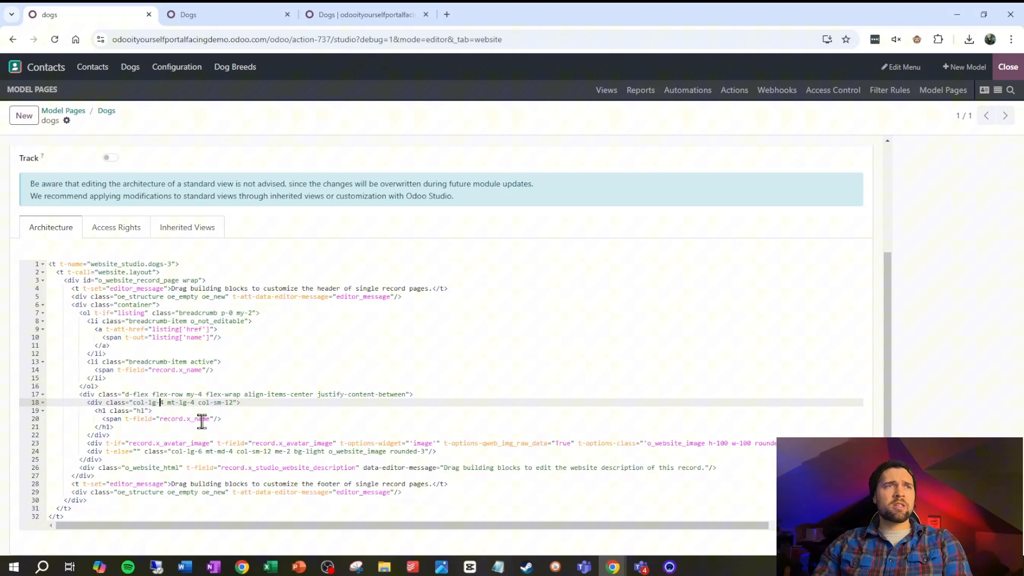
pyautogui.press('enter')
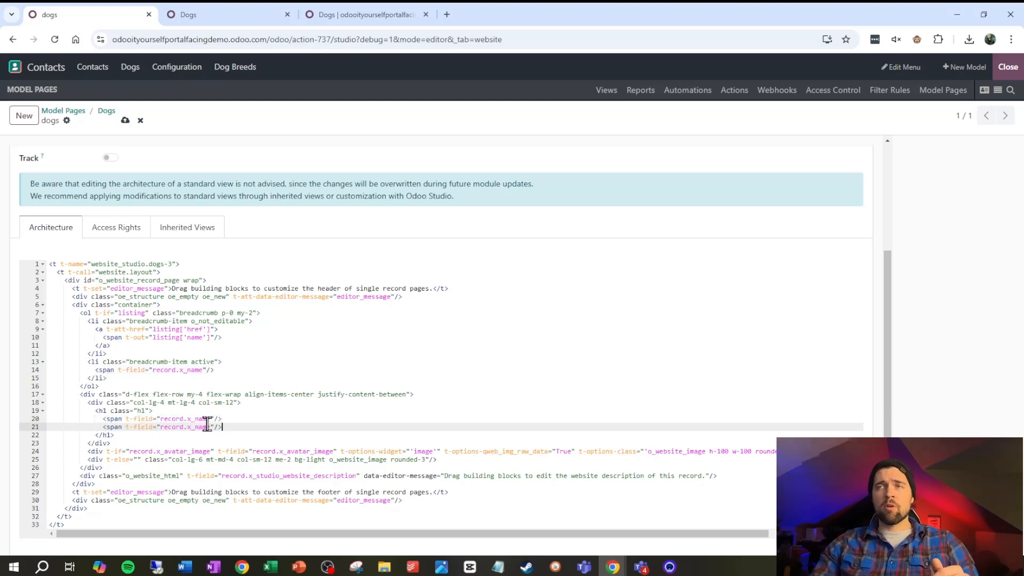
pyautogui.doubleClick(196, 427)
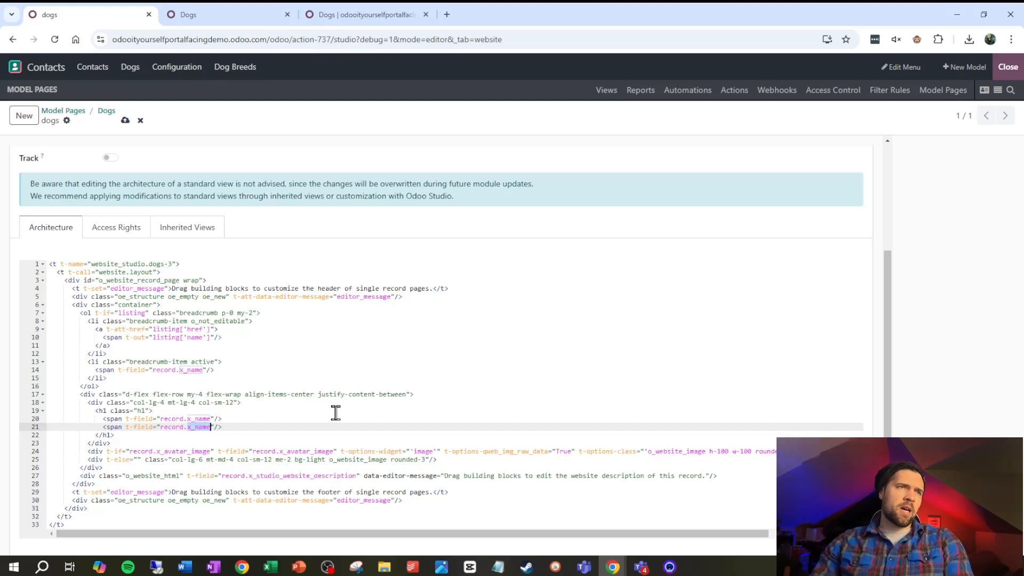
pyautogui.click(225, 14)
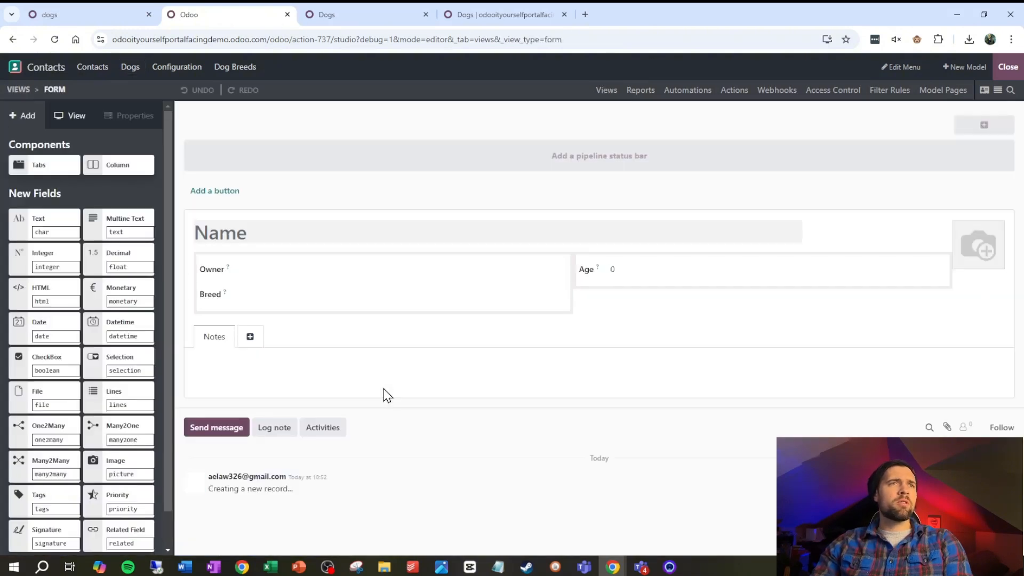
# Step: Add x_studio_breed and x_studio_age fields to the record page's h1 so Scruffy's page reads 'Scruffy Poo Poo 0'
pyautogui.click(210, 294)
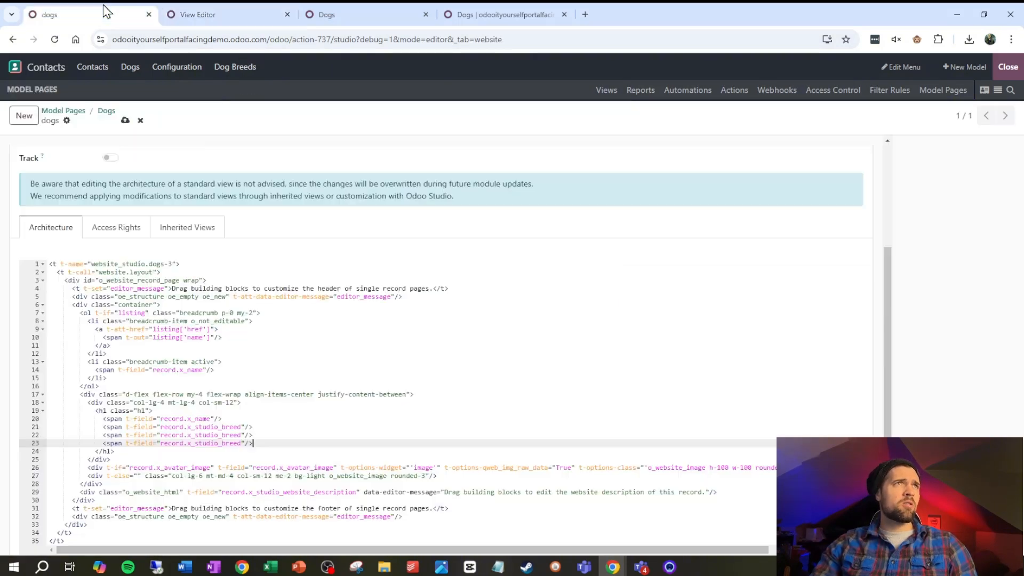
pyautogui.click(197, 15)
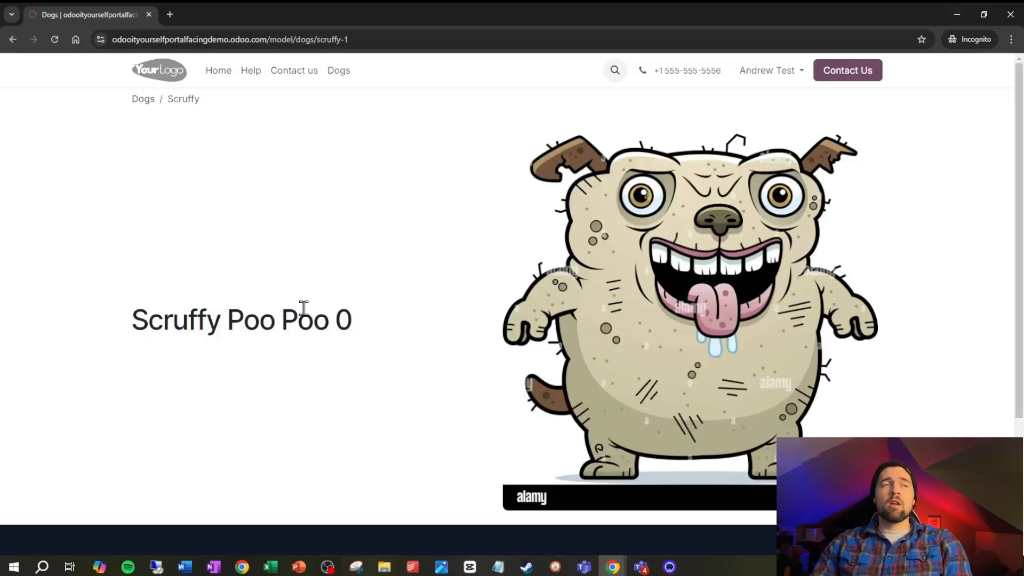
pyautogui.moveTo(294, 345)
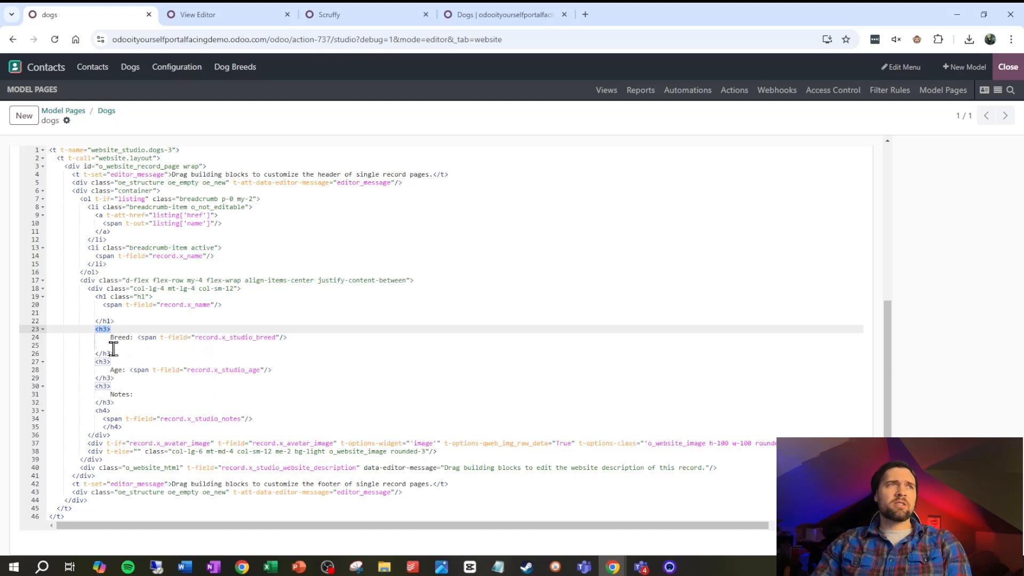
# Step: Save the Dogs record-page template with its labelled Breed, Age and Notes lines
pyautogui.click(135, 345)
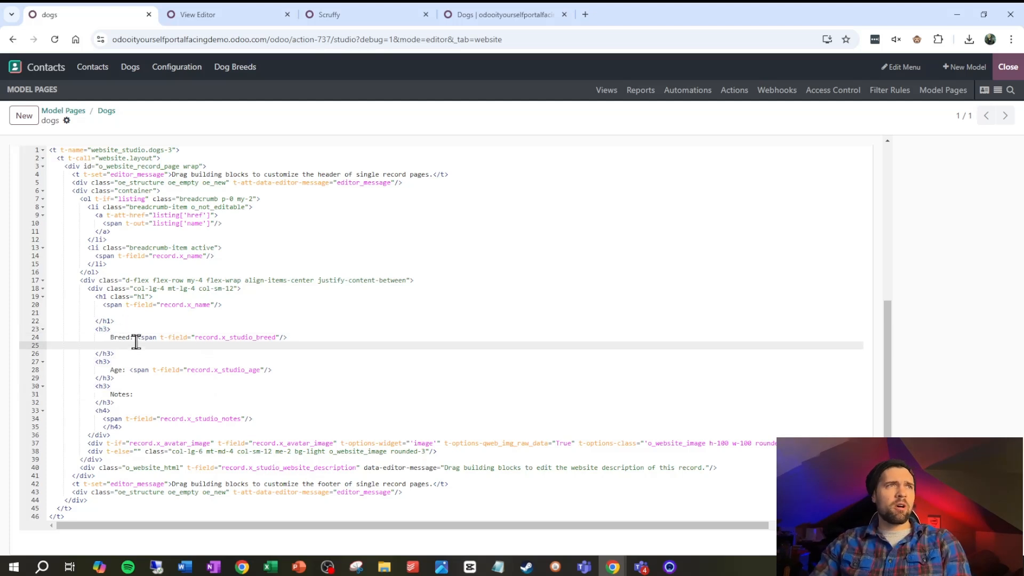
pyautogui.moveTo(189, 304)
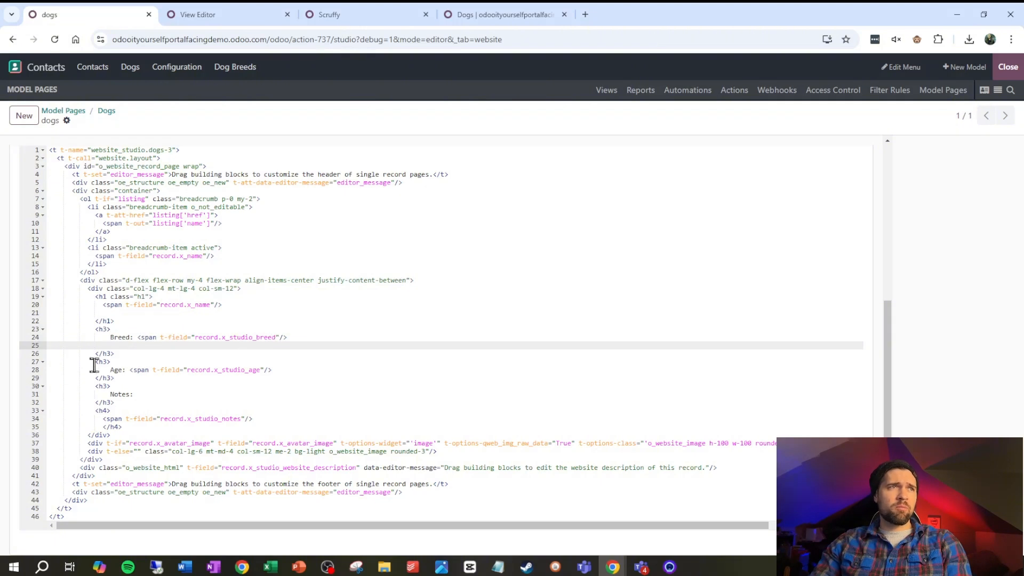
pyautogui.moveTo(166, 378)
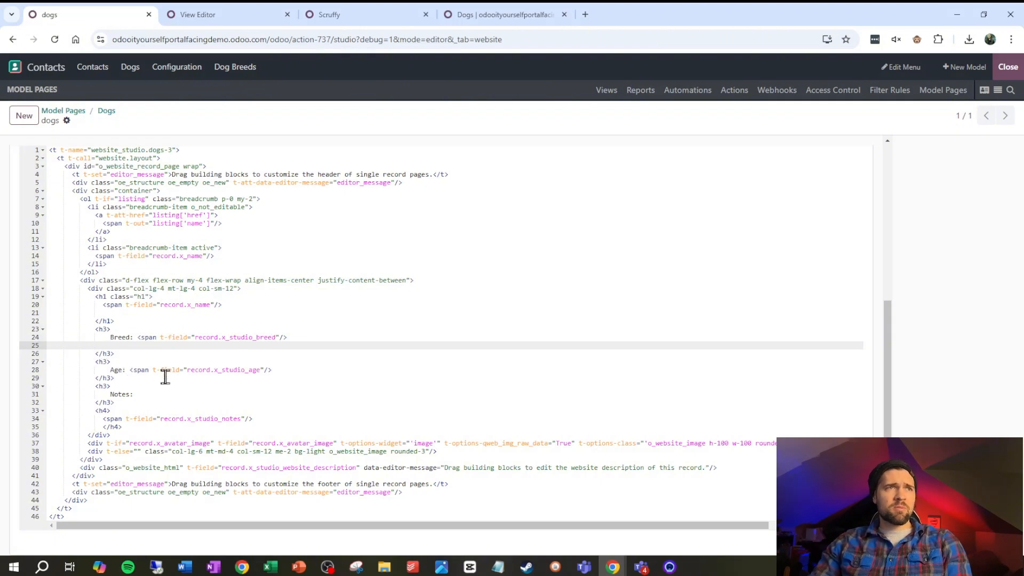
pyautogui.moveTo(116, 393)
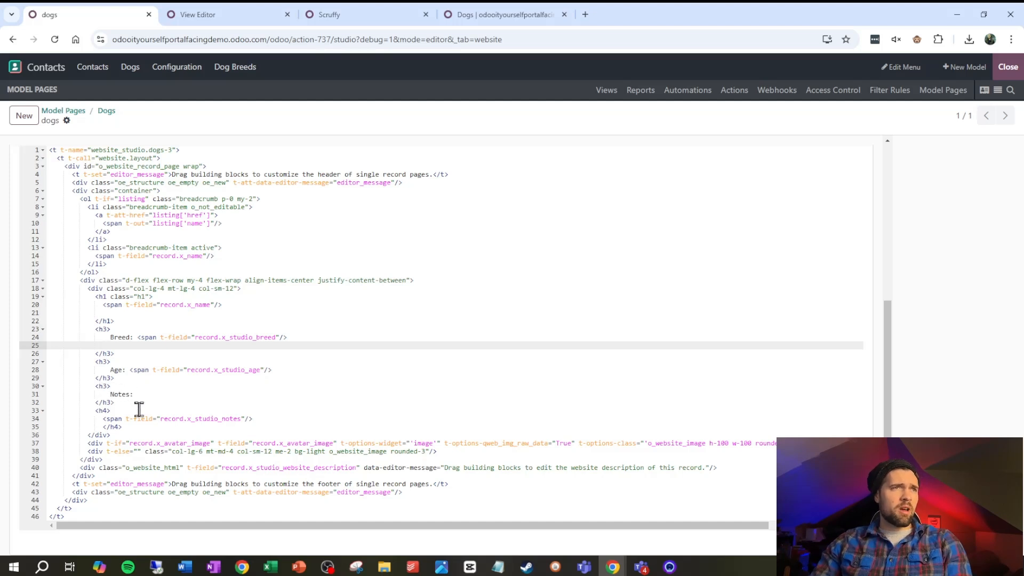
pyautogui.moveTo(195, 420)
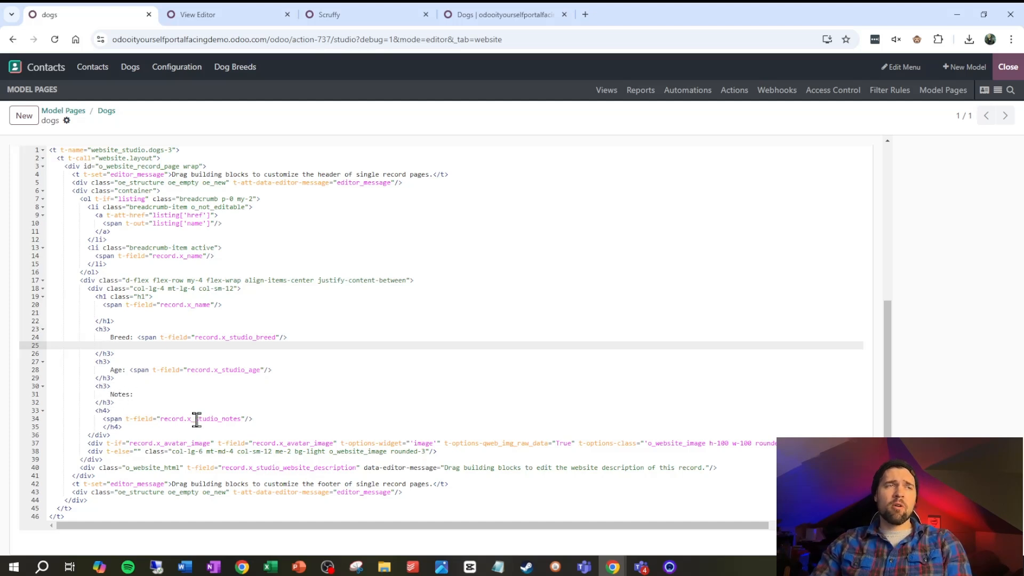
pyautogui.moveTo(193, 413)
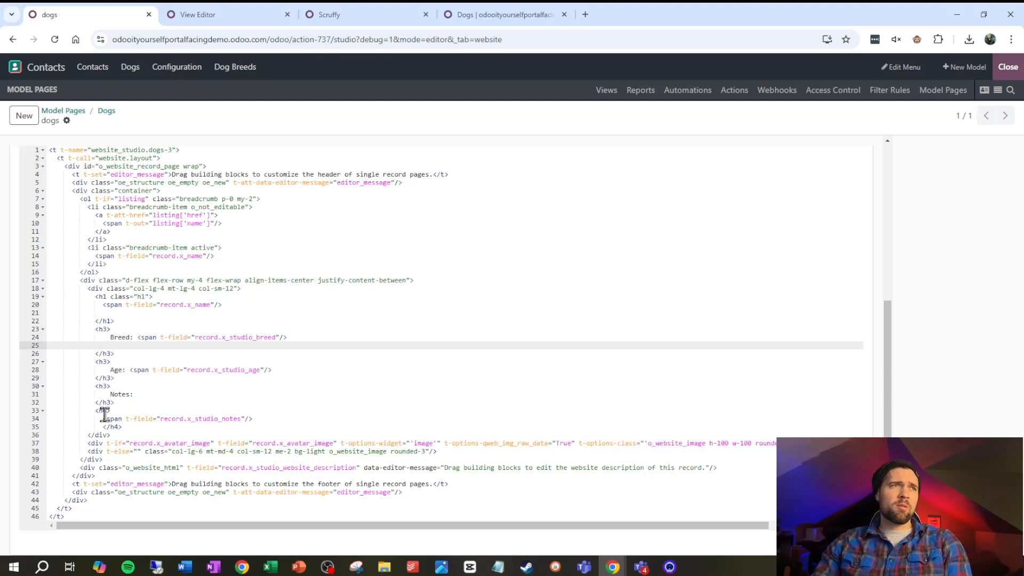
pyautogui.moveTo(326, 434)
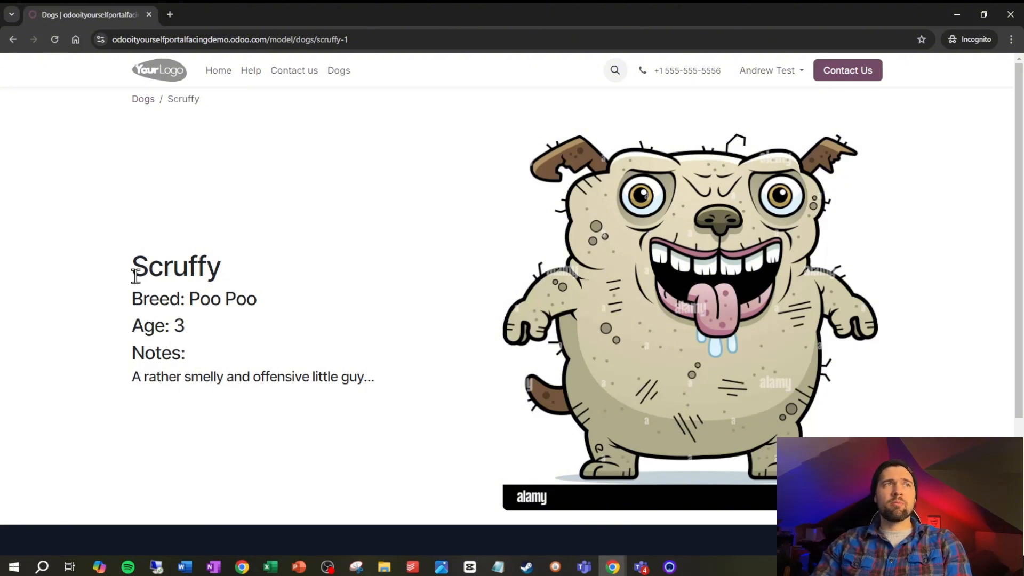
pyautogui.moveTo(192, 302)
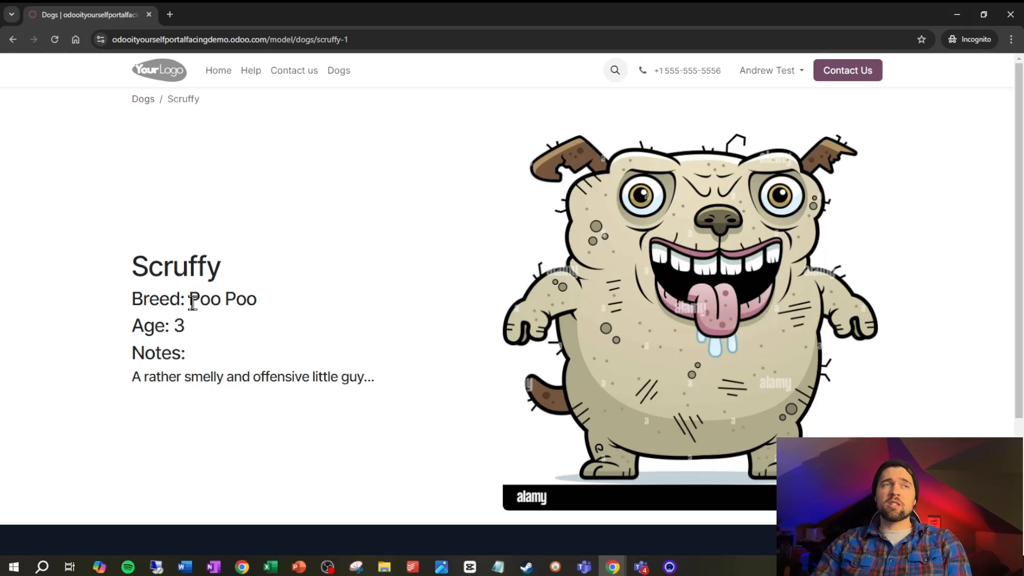